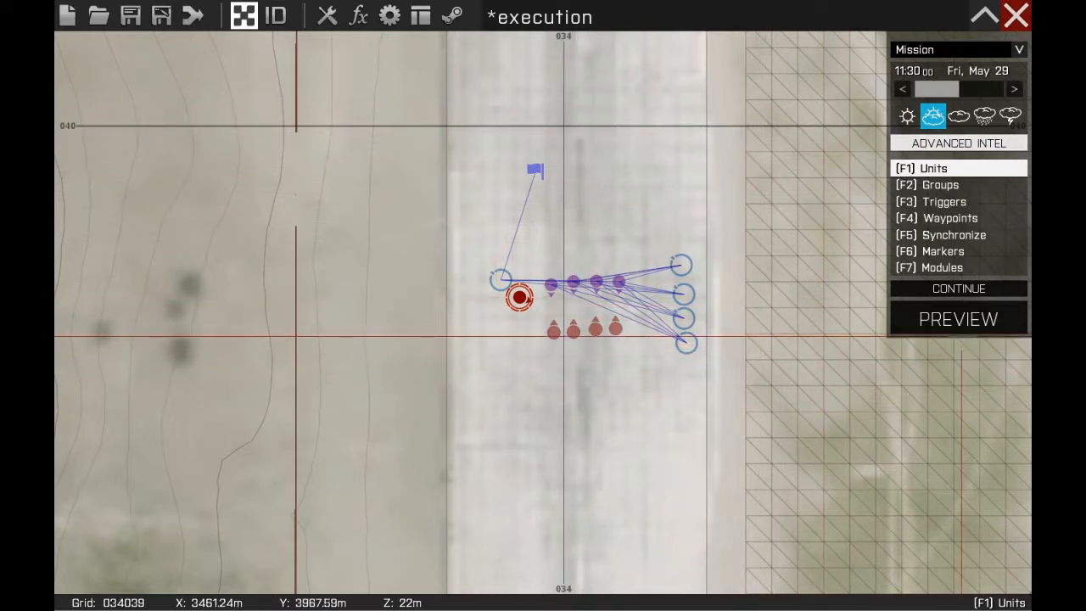
{"action": "mouse_move", "coordinate": [957, 319]}
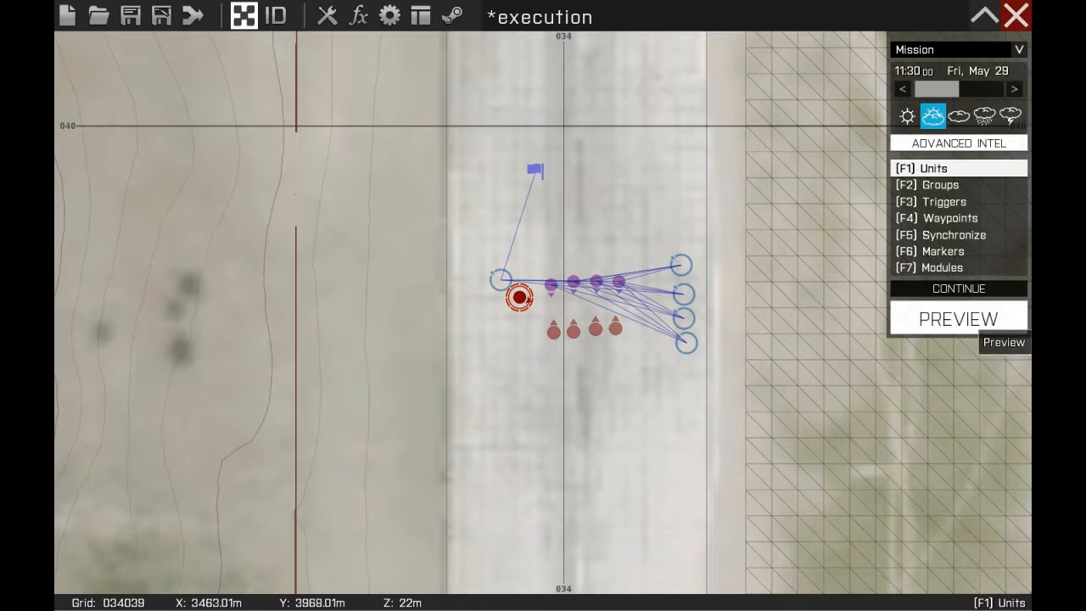
- Start a new empty mission, confirming the 'Are you sure?' prompt to discard the old one
{"action": "left_click", "coordinate": [958, 319]}
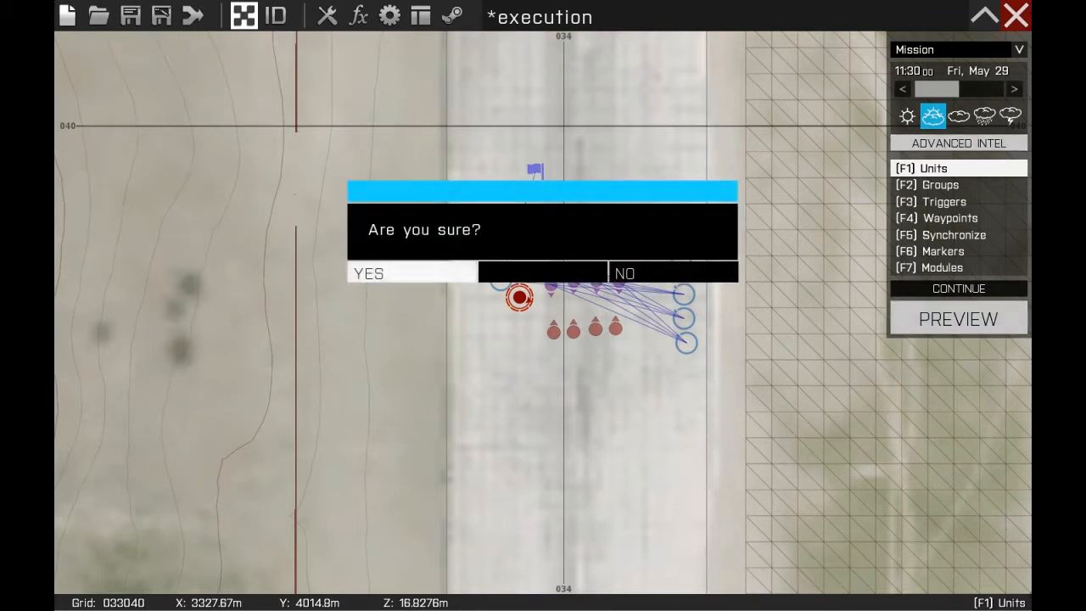
{"action": "left_click", "coordinate": [410, 271]}
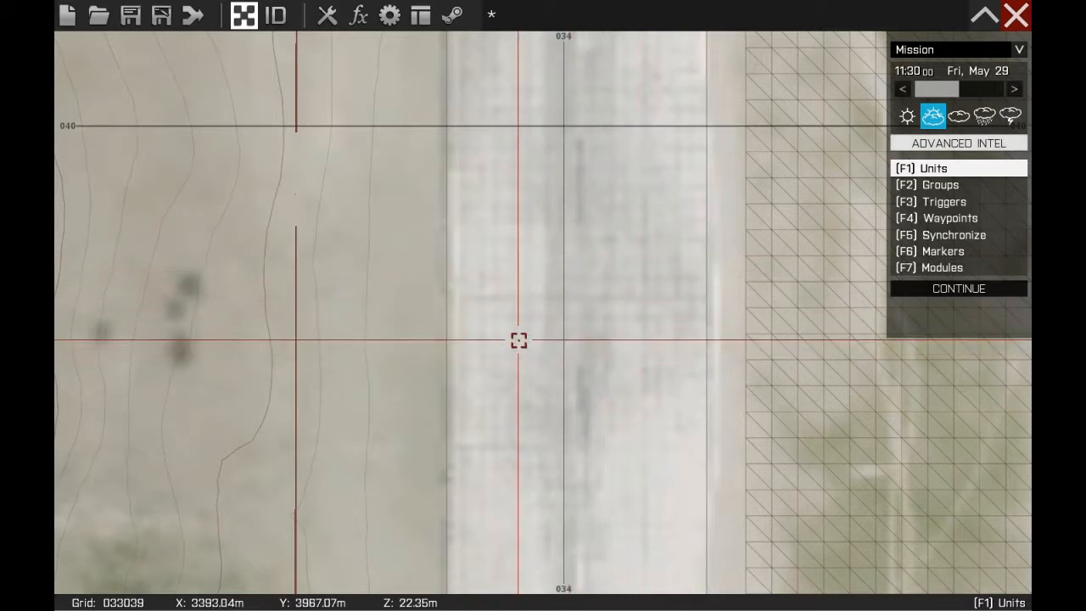
- Place an OPFOR CSAT Officer as Player and a non-playable CSAT Rifleman grouped above it
{"action": "double_click", "coordinate": [519, 339]}
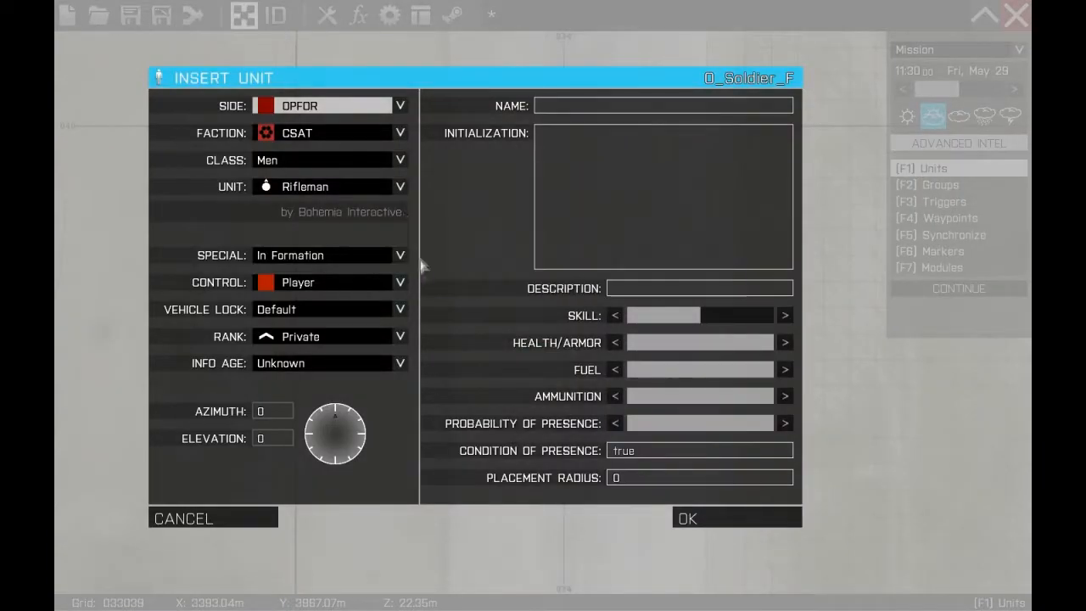
{"action": "mouse_move", "coordinate": [340, 175]}
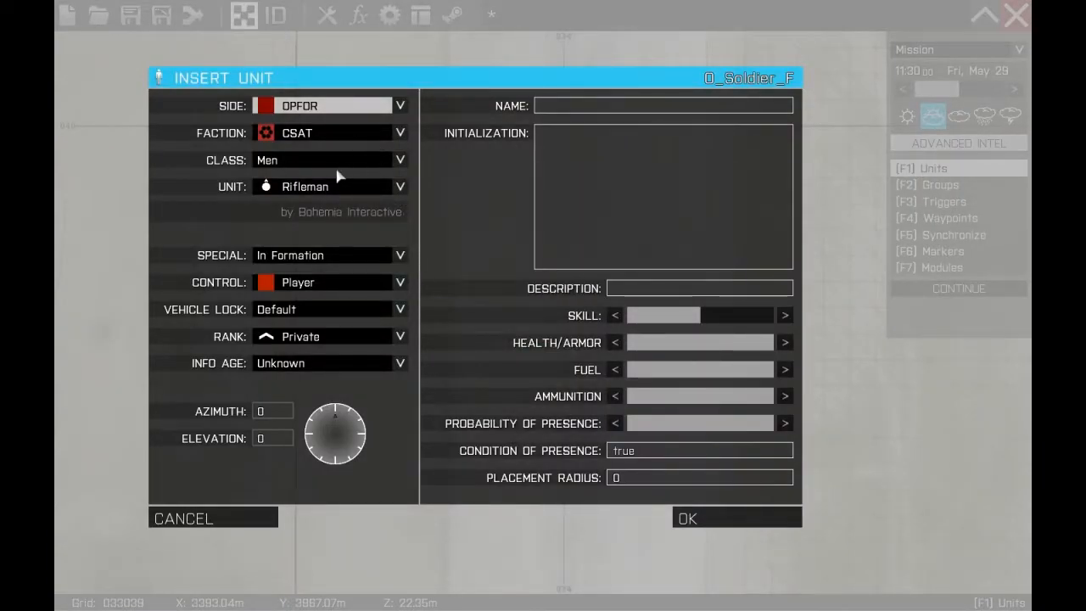
{"action": "left_click", "coordinate": [401, 186]}
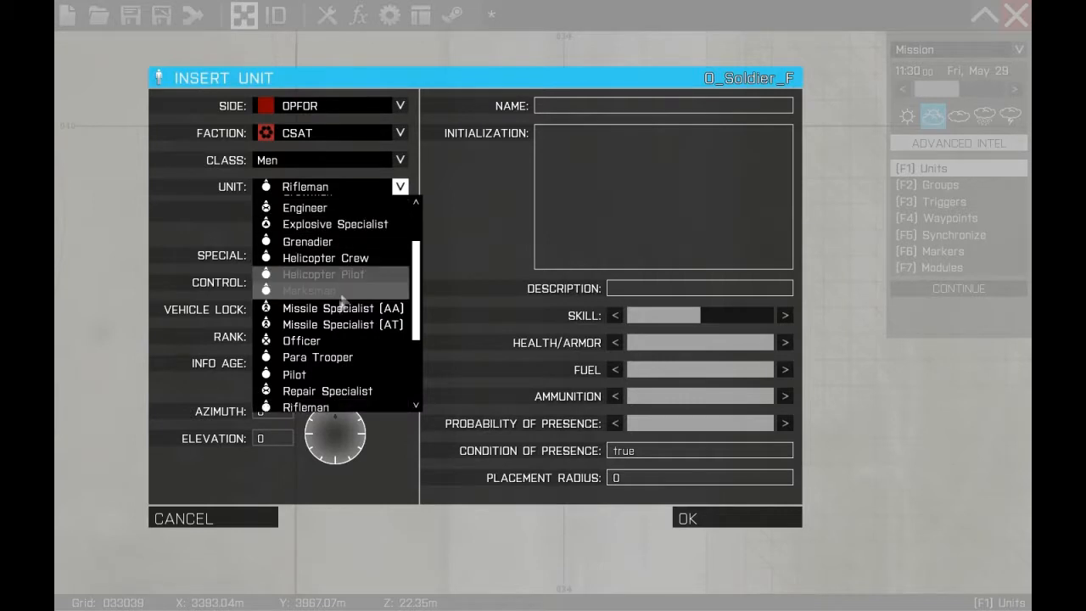
{"action": "left_click", "coordinate": [302, 339]}
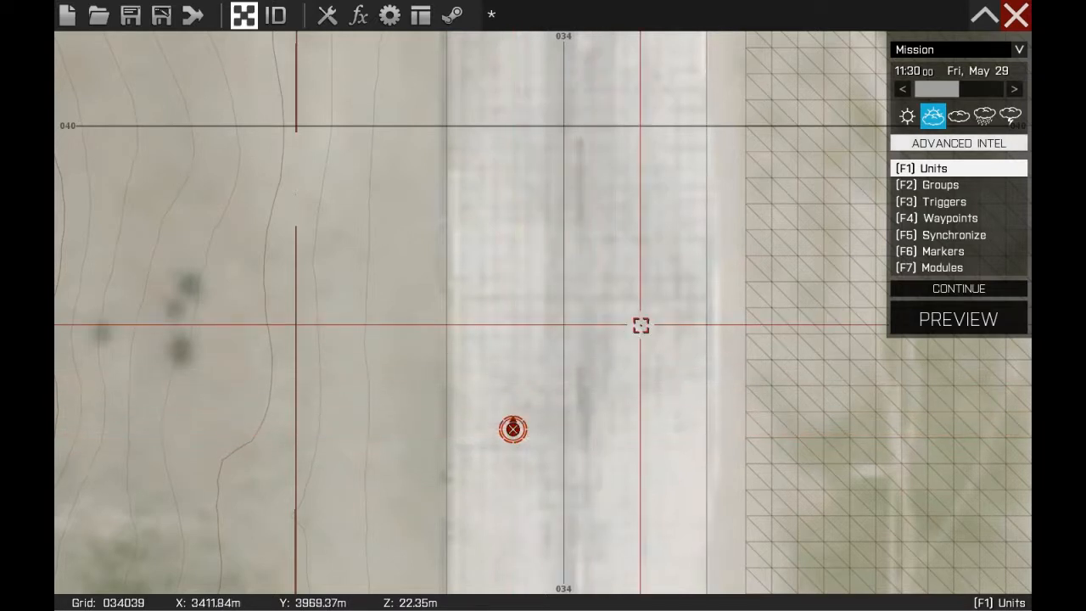
{"action": "mouse_move", "coordinate": [541, 325]}
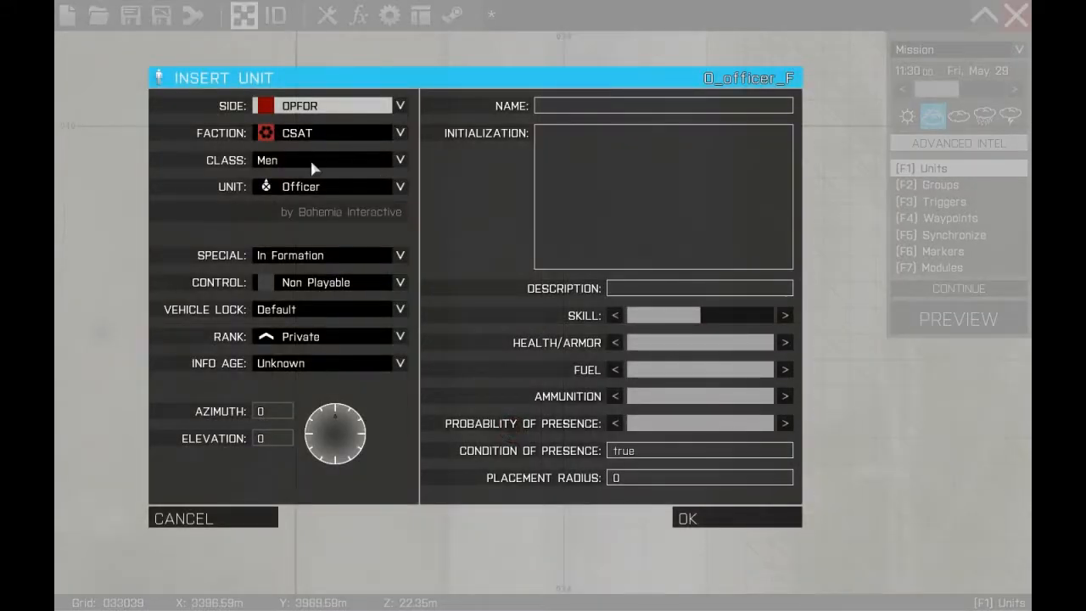
{"action": "left_click", "coordinate": [401, 185]}
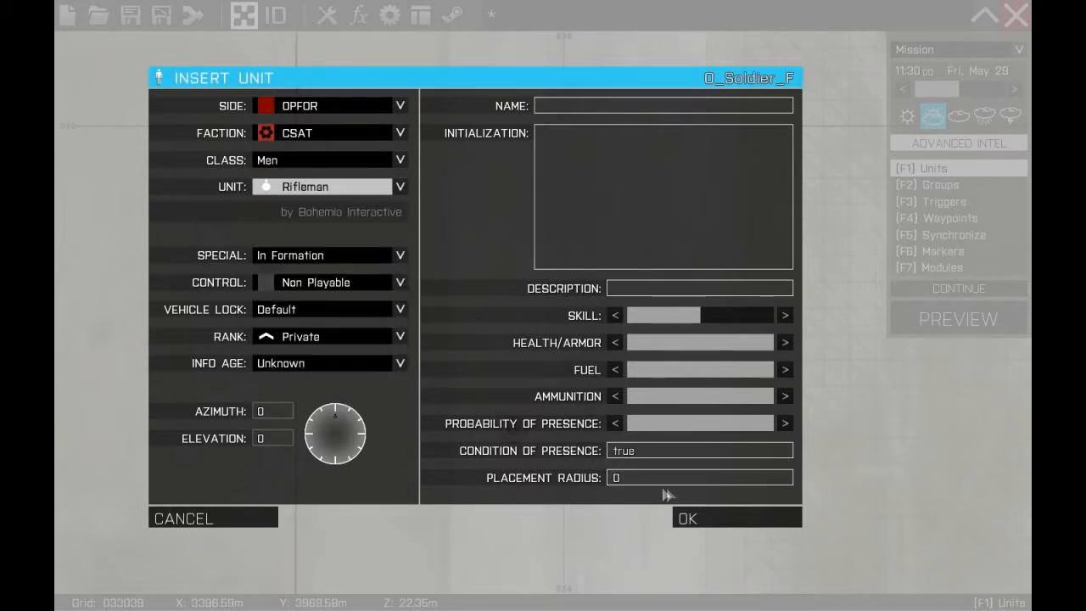
{"action": "left_click", "coordinate": [686, 518]}
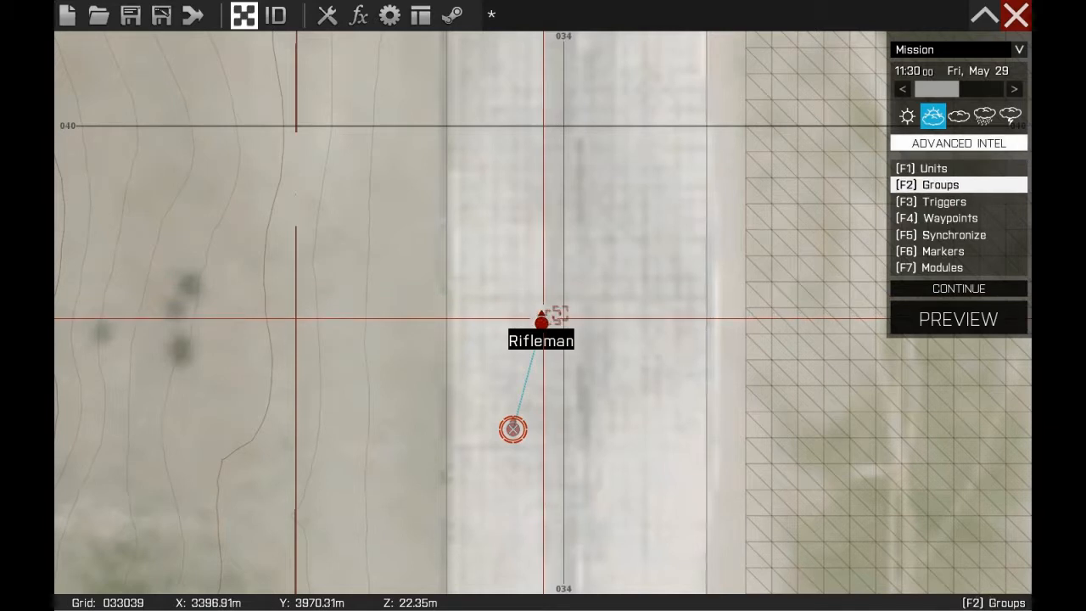
- Give each CSAT rifleman the initialization line this setUnitPos "UP"; so they stay standing
{"action": "left_click", "coordinate": [930, 168]}
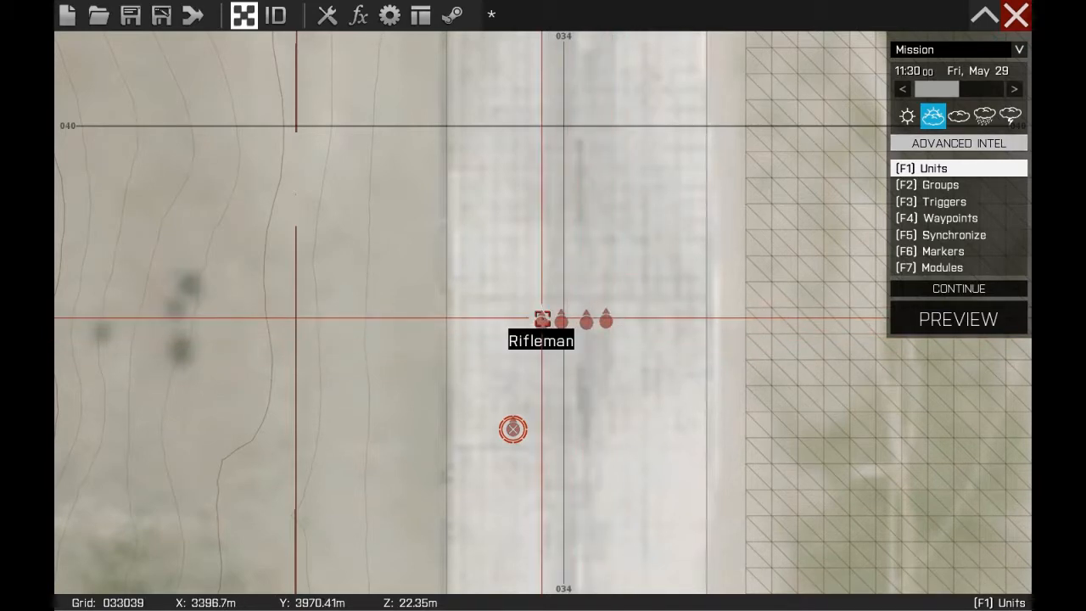
{"action": "double_click", "coordinate": [542, 319]}
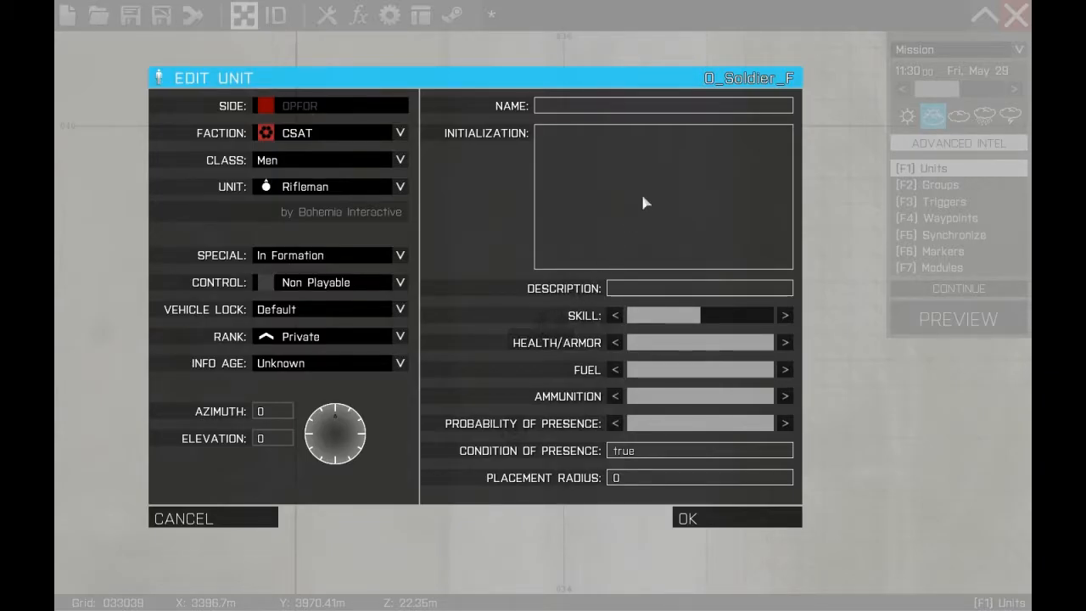
{"action": "type", "text": "THIS"}
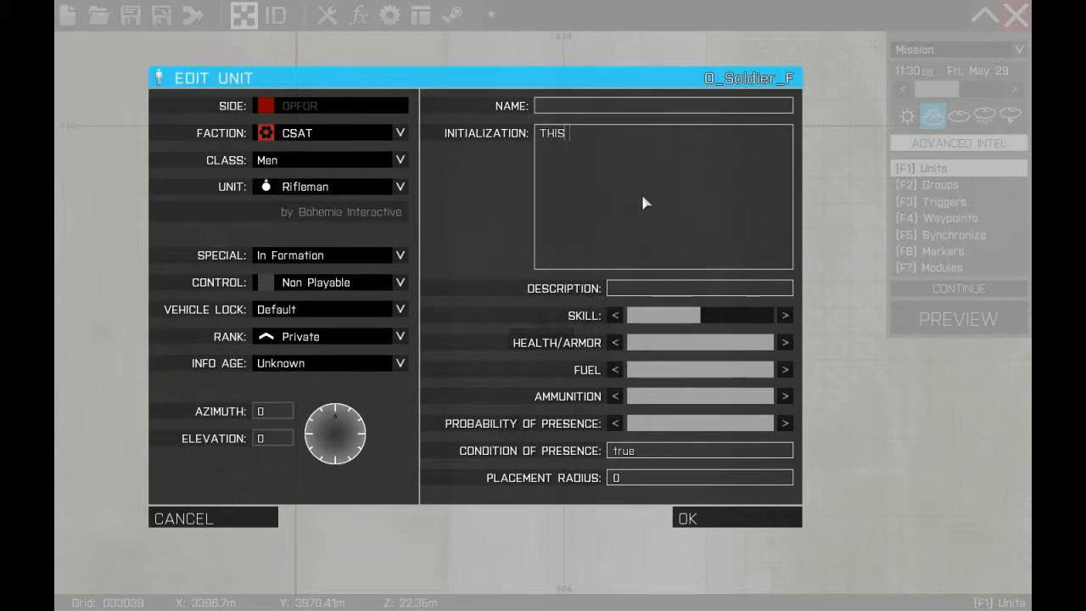
{"action": "type", "text": "SETUNITPO"}
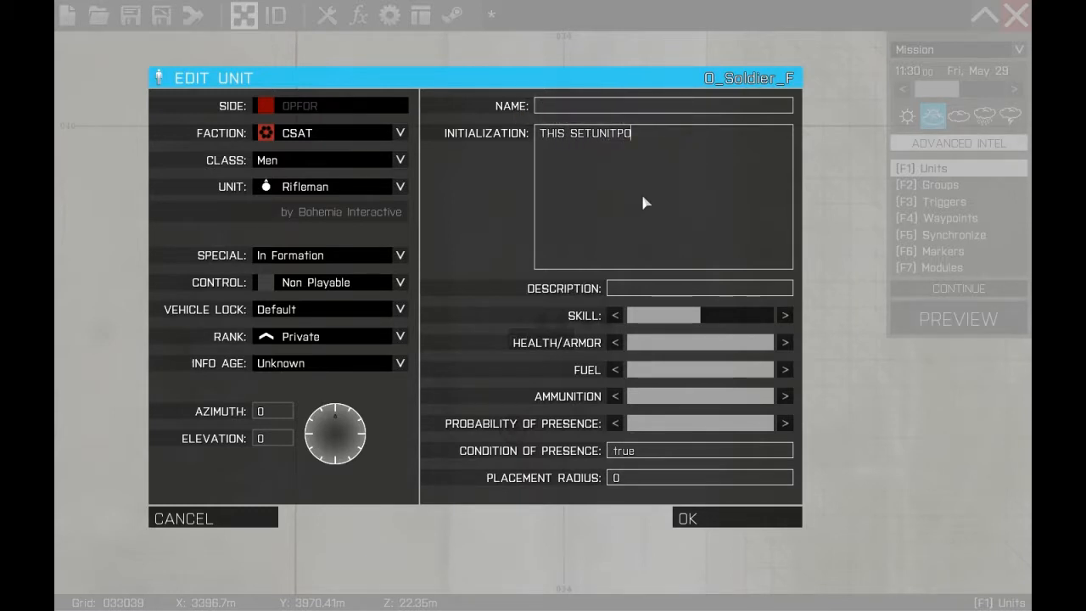
{"action": "type", "text": "\"U"}
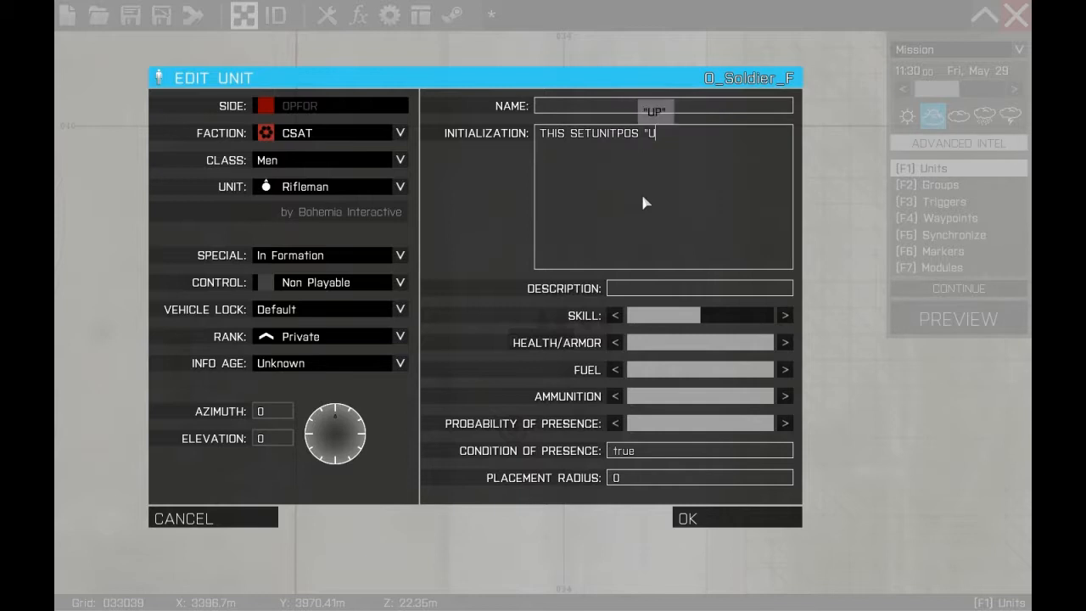
{"action": "type", "text": "\";"}
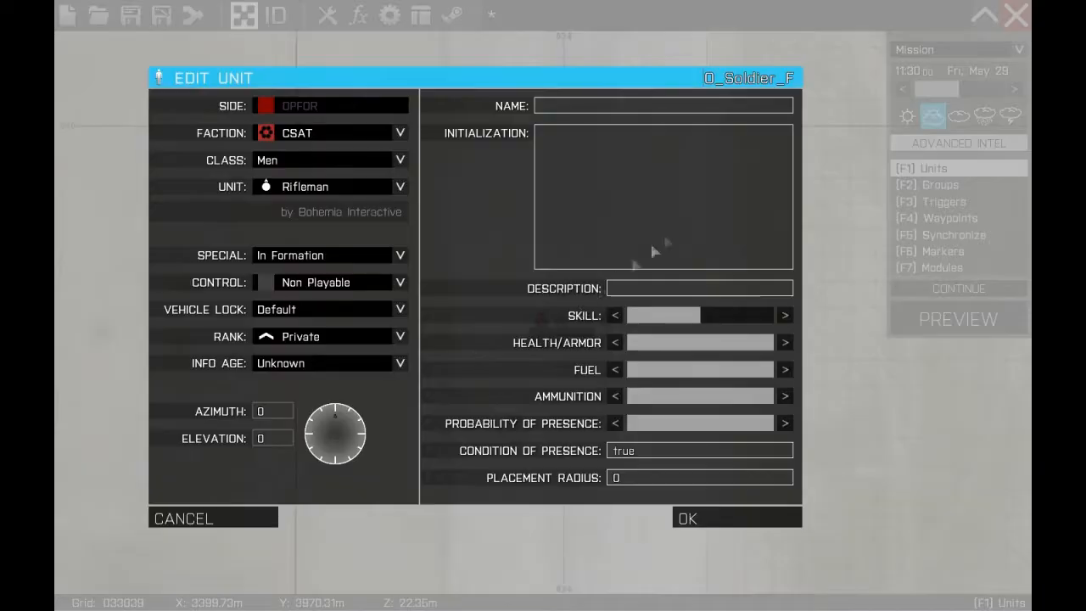
{"action": "left_click", "coordinate": [688, 518]}
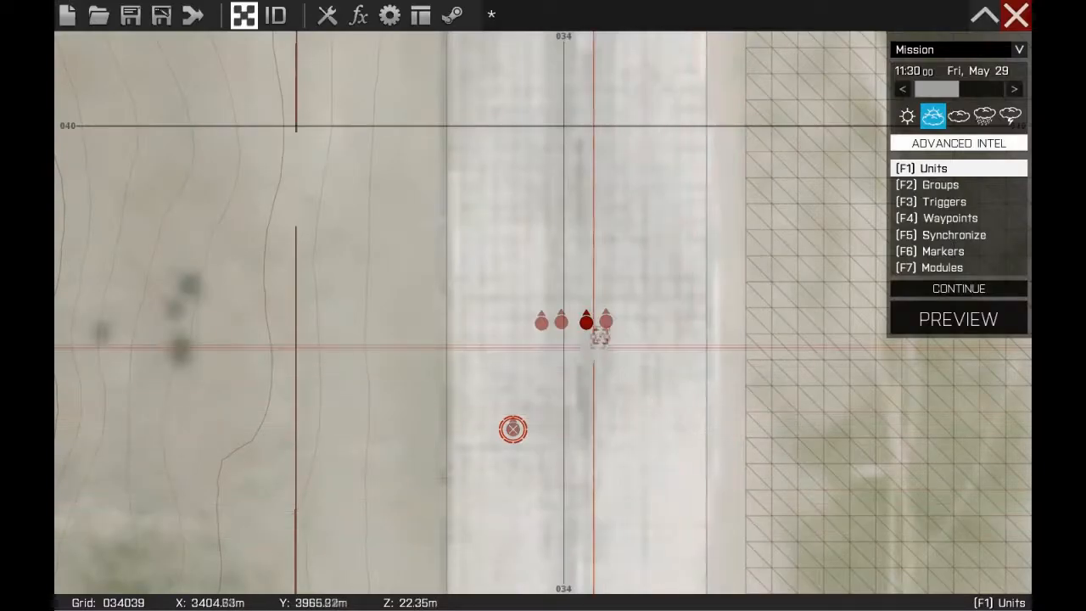
{"action": "double_click", "coordinate": [597, 339]}
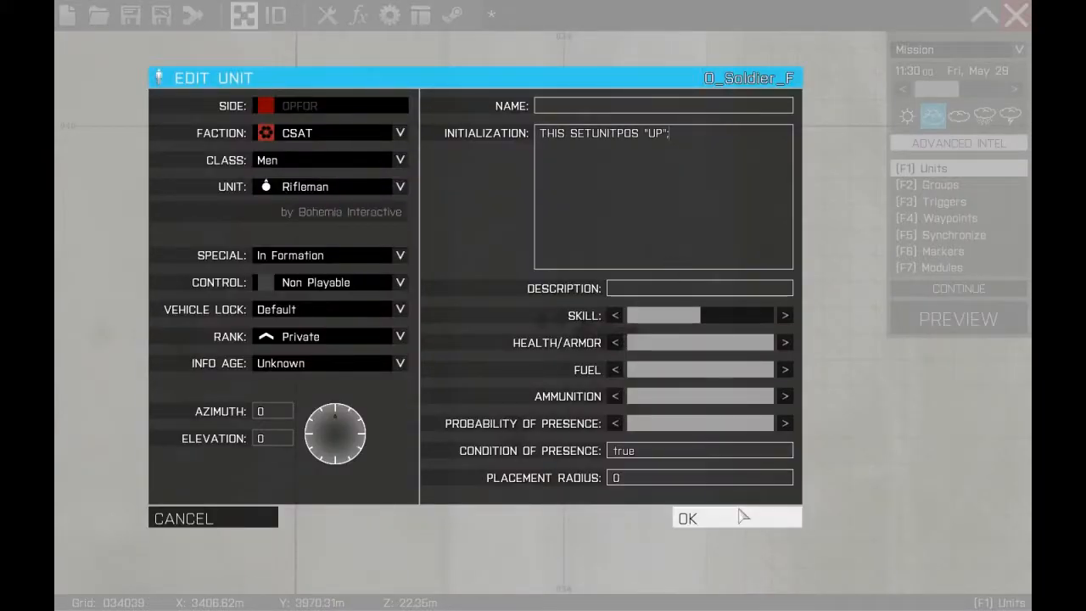
{"action": "left_click", "coordinate": [688, 518]}
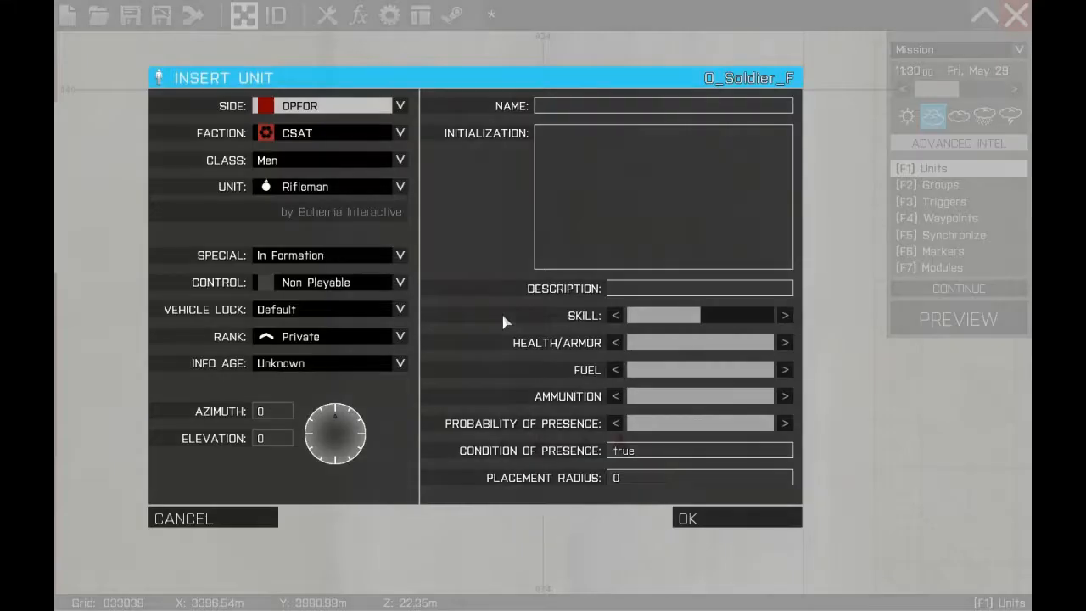
- Place civilian units with the initialization line THIS SETUNITPOS "UP"; facing the riflemen
{"action": "left_click", "coordinate": [330, 105]}
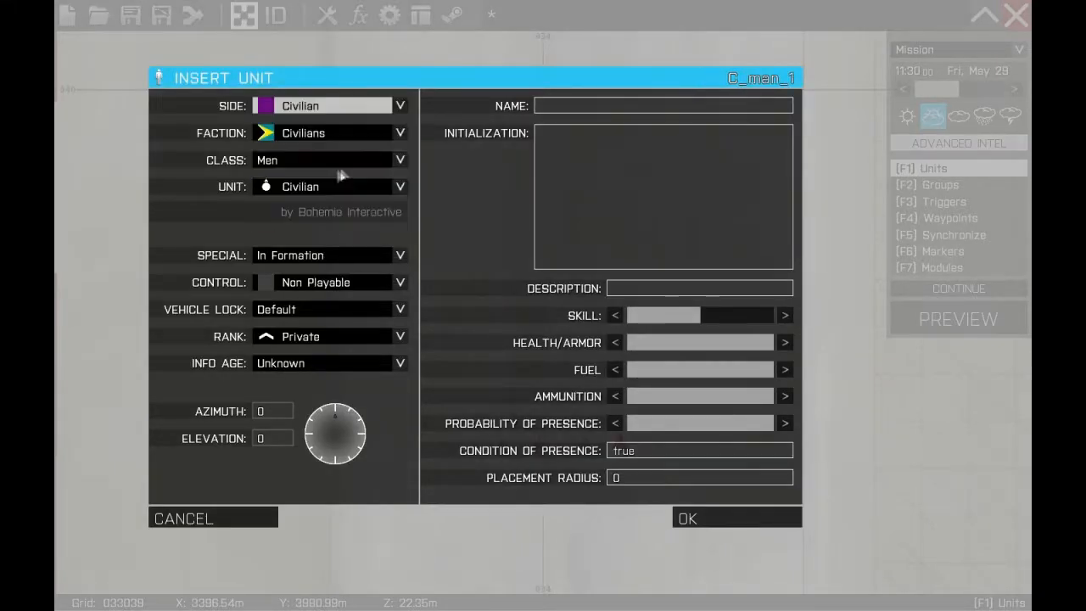
{"action": "mouse_move", "coordinate": [641, 190]}
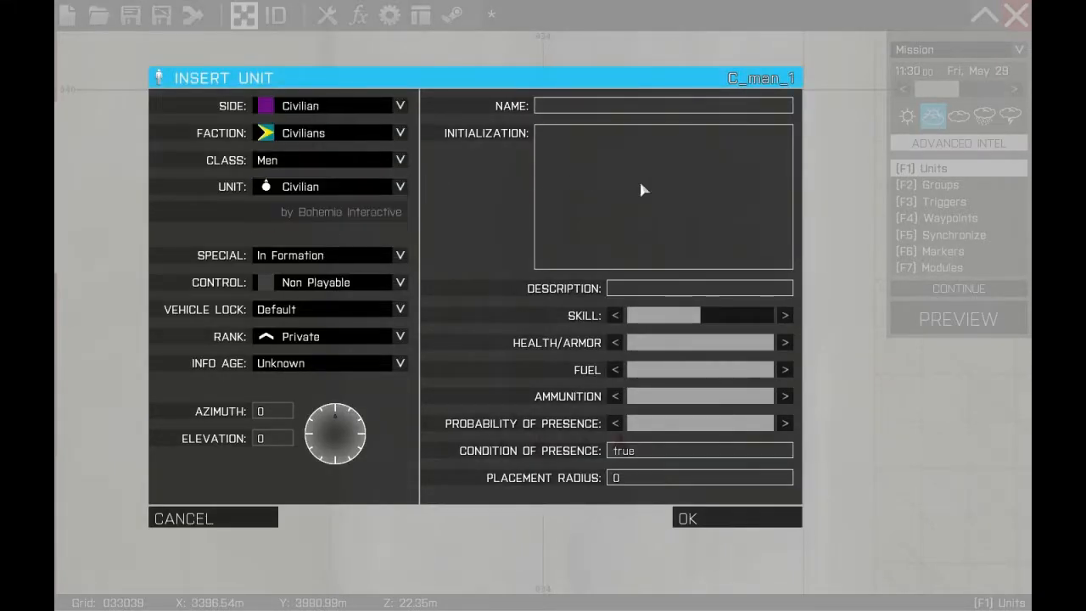
{"action": "type", "text": "THIS SETUNITPOS \"UP\";"}
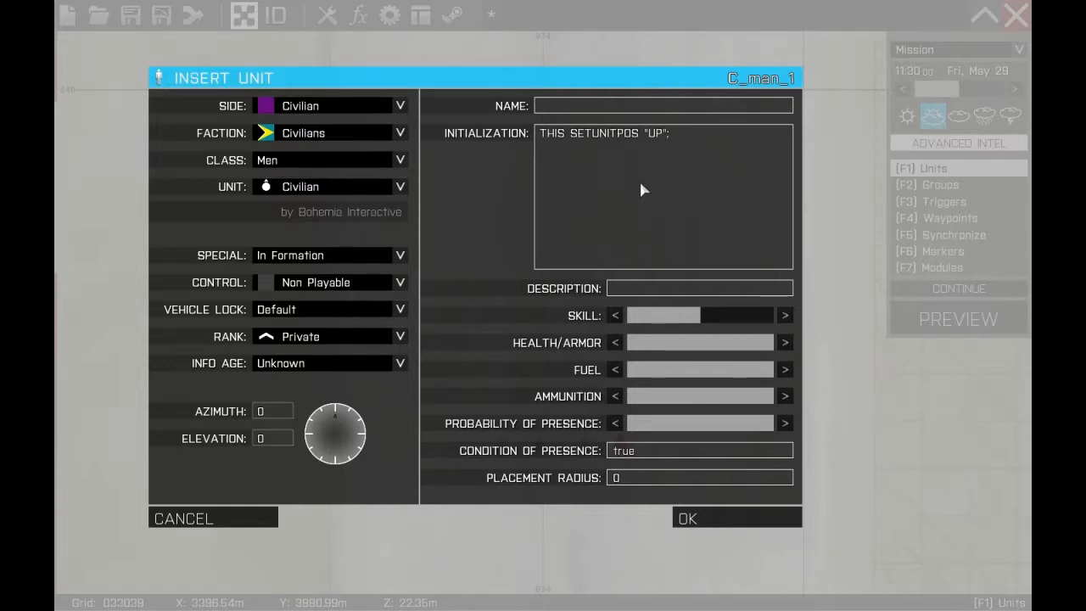
{"action": "mouse_move", "coordinate": [387, 451]}
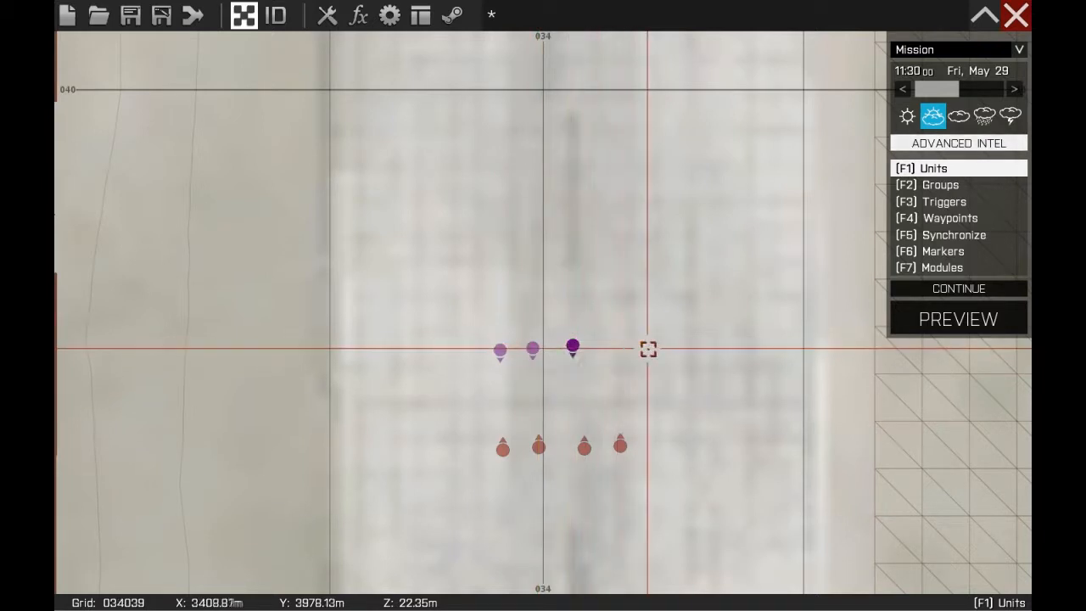
{"action": "double_click", "coordinate": [572, 348]}
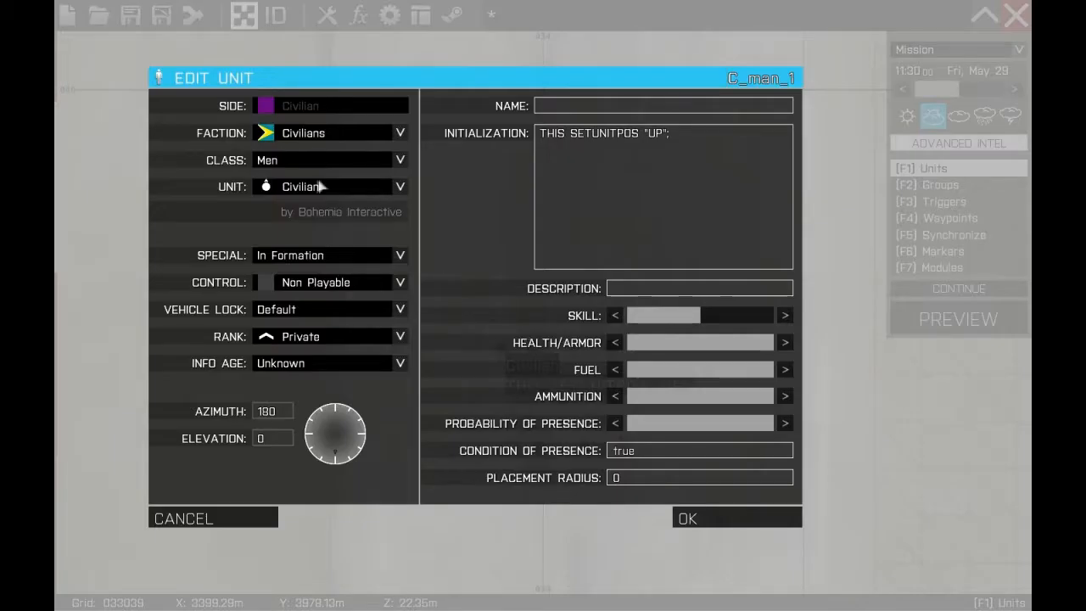
{"action": "left_click", "coordinate": [687, 517]}
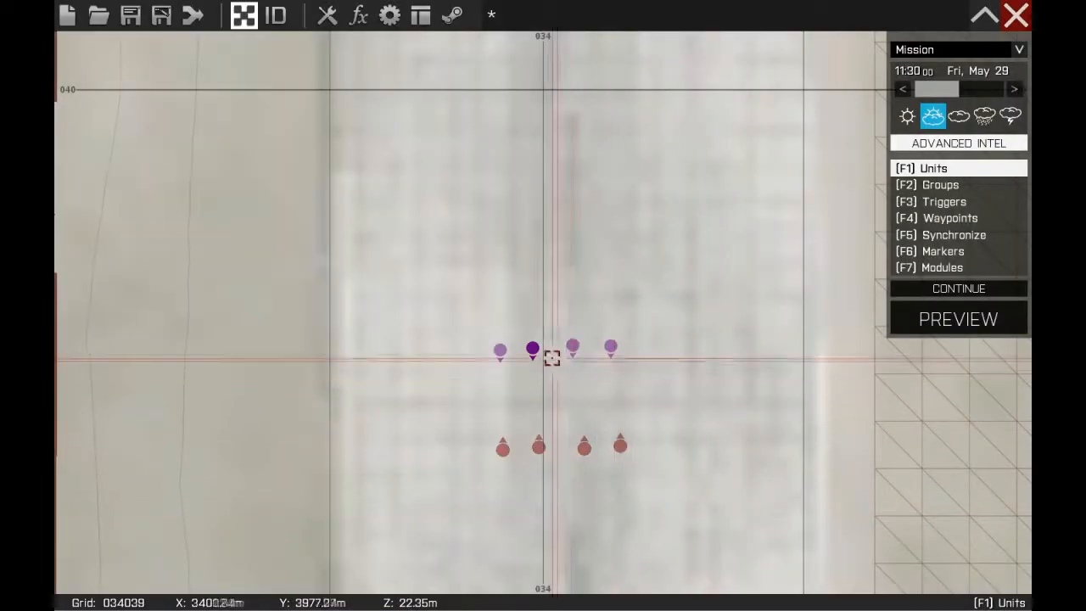
{"action": "double_click", "coordinate": [533, 350]}
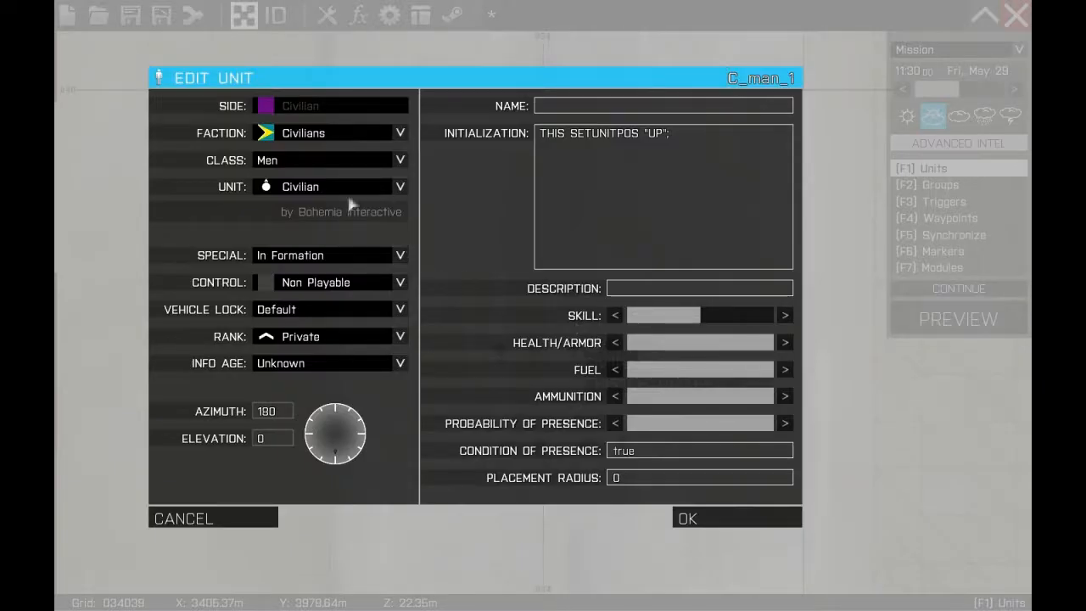
{"action": "left_click", "coordinate": [686, 517]}
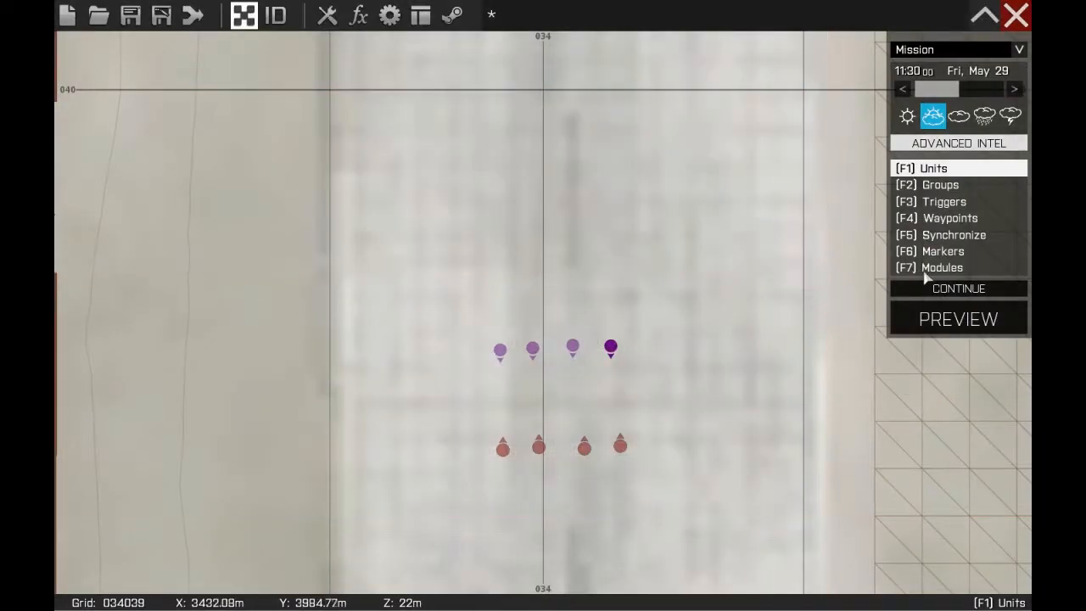
- Place an Object Modifiers > Set Mode module with Stance Stand Up and Captive Enabled
{"action": "left_click", "coordinate": [940, 268]}
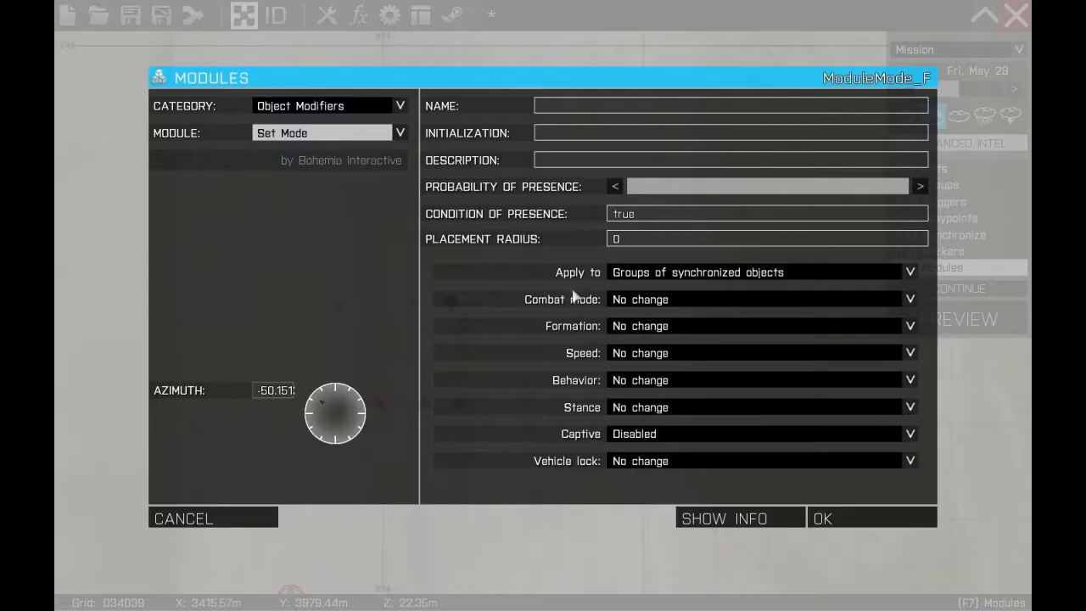
{"action": "mouse_move", "coordinate": [347, 105]}
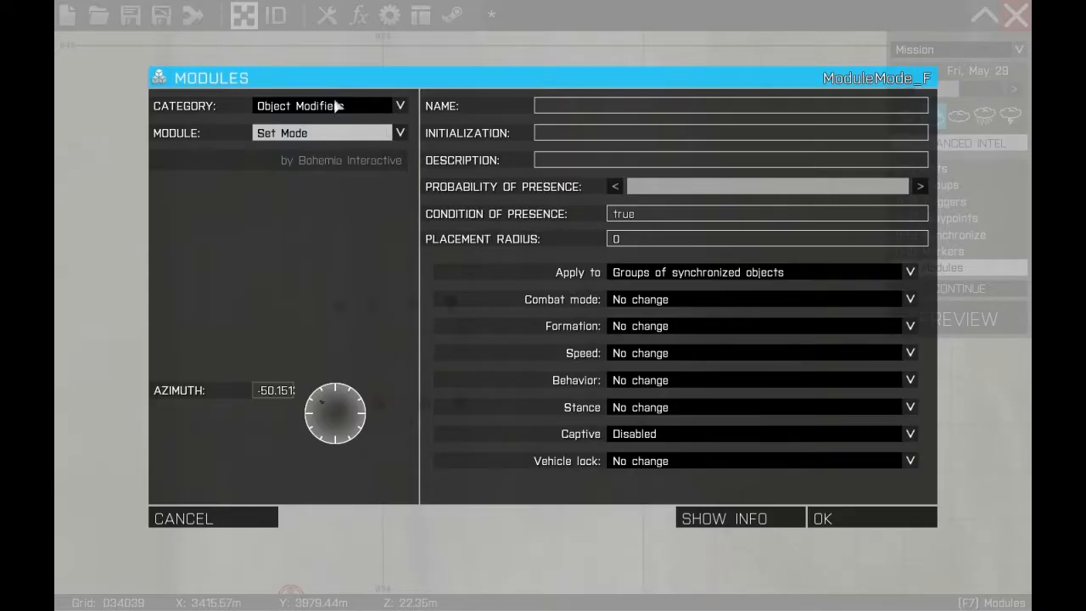
{"action": "left_click", "coordinate": [399, 106]}
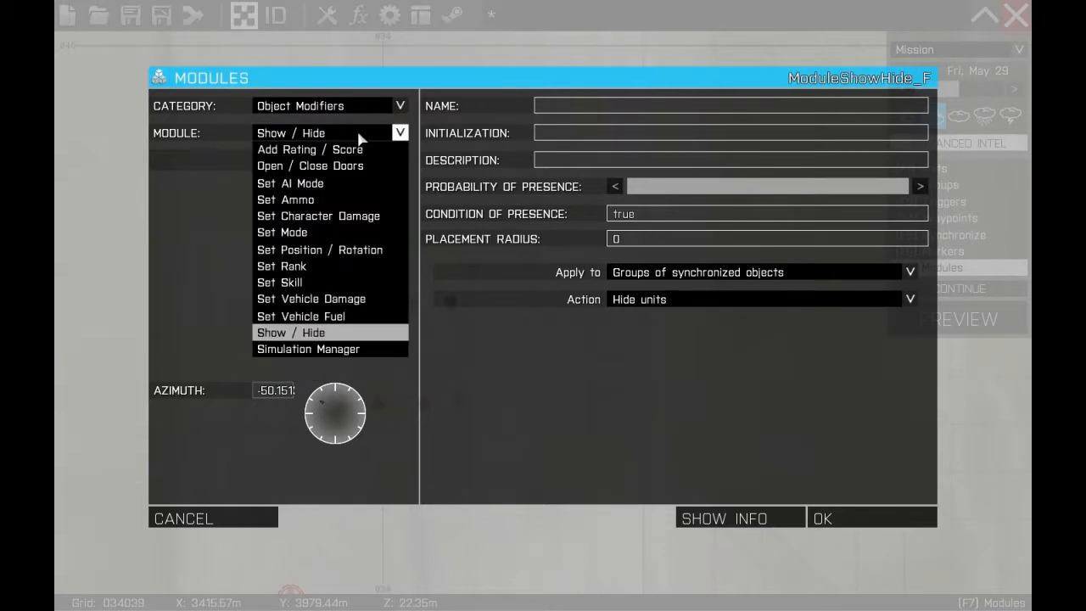
{"action": "left_click", "coordinate": [282, 230]}
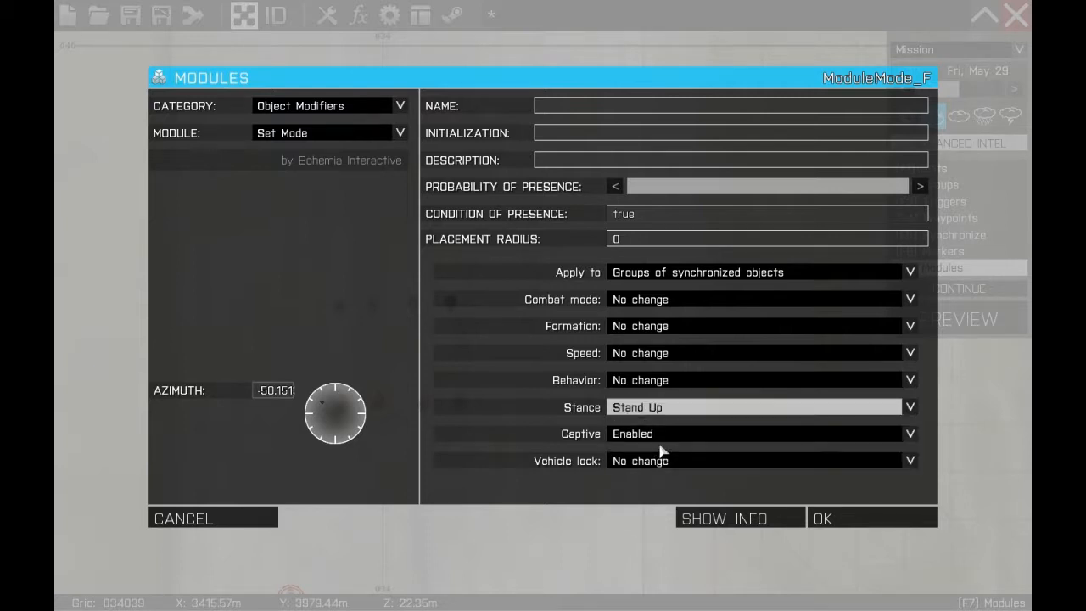
{"action": "mouse_move", "coordinate": [635, 448]}
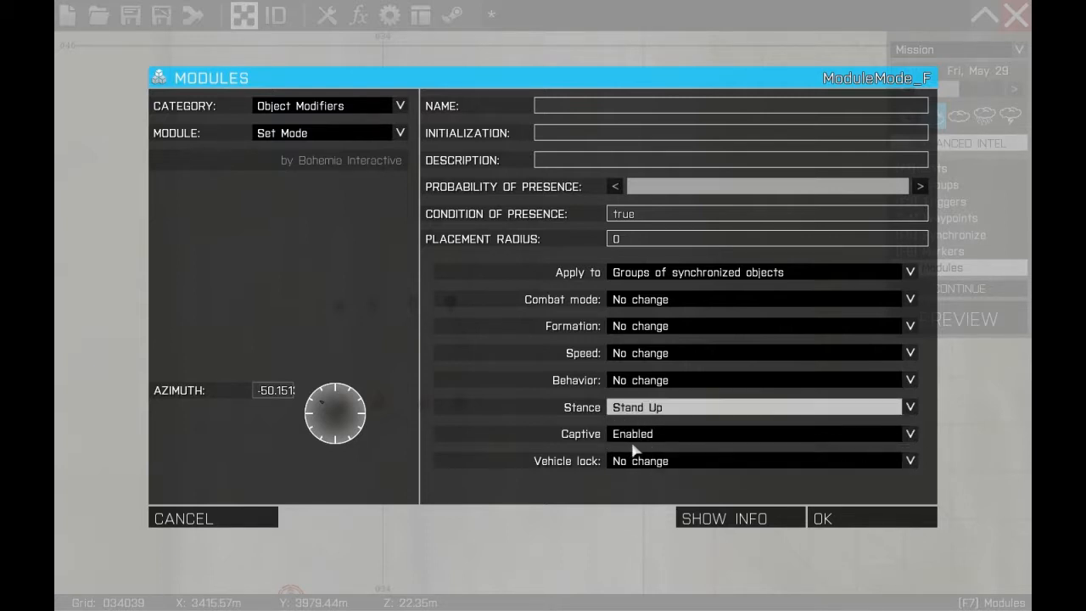
{"action": "mouse_move", "coordinate": [652, 441]}
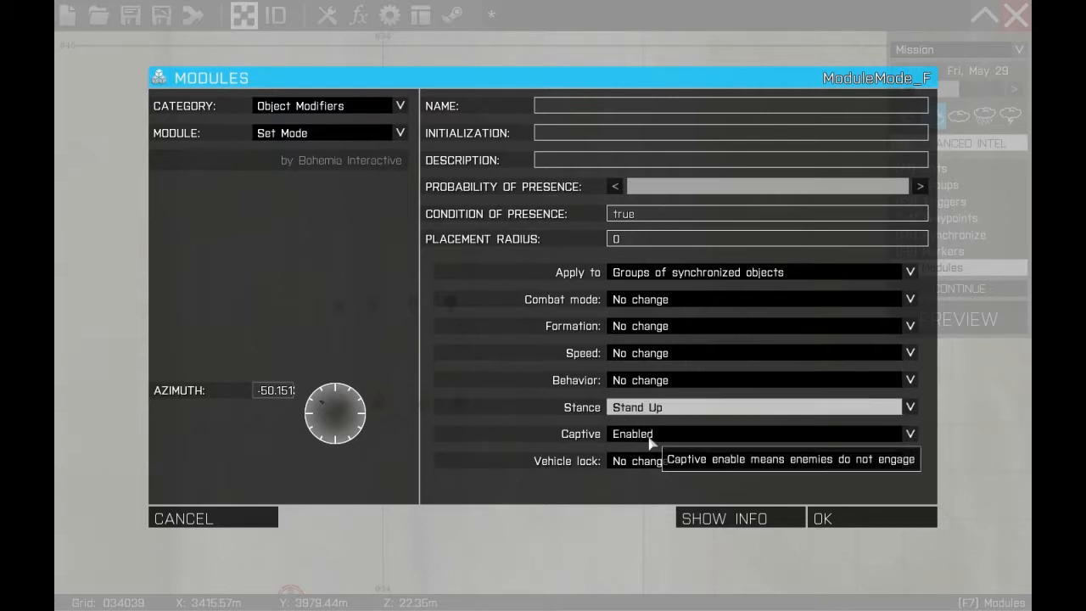
{"action": "mouse_move", "coordinate": [672, 413]}
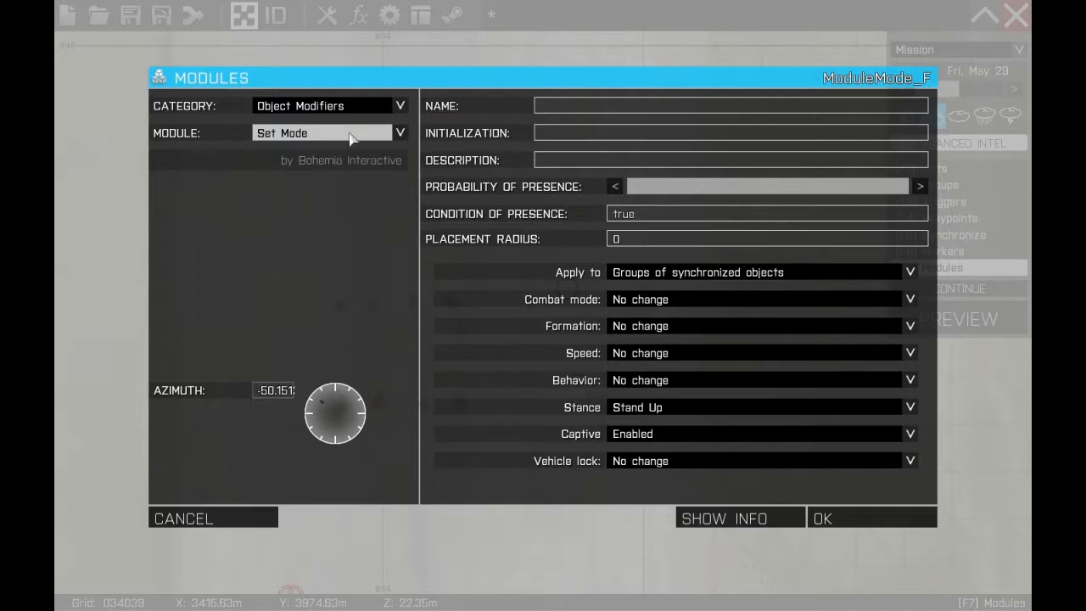
- Place a Set AI Mode module with Move set to Disabled
{"action": "left_click", "coordinate": [399, 133]}
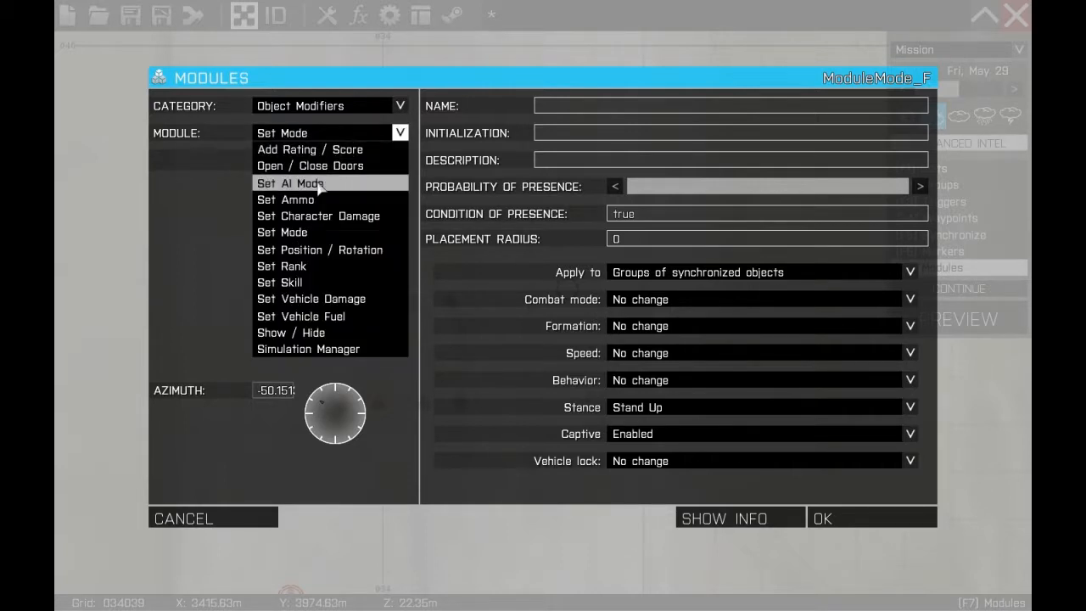
{"action": "left_click", "coordinate": [290, 184]}
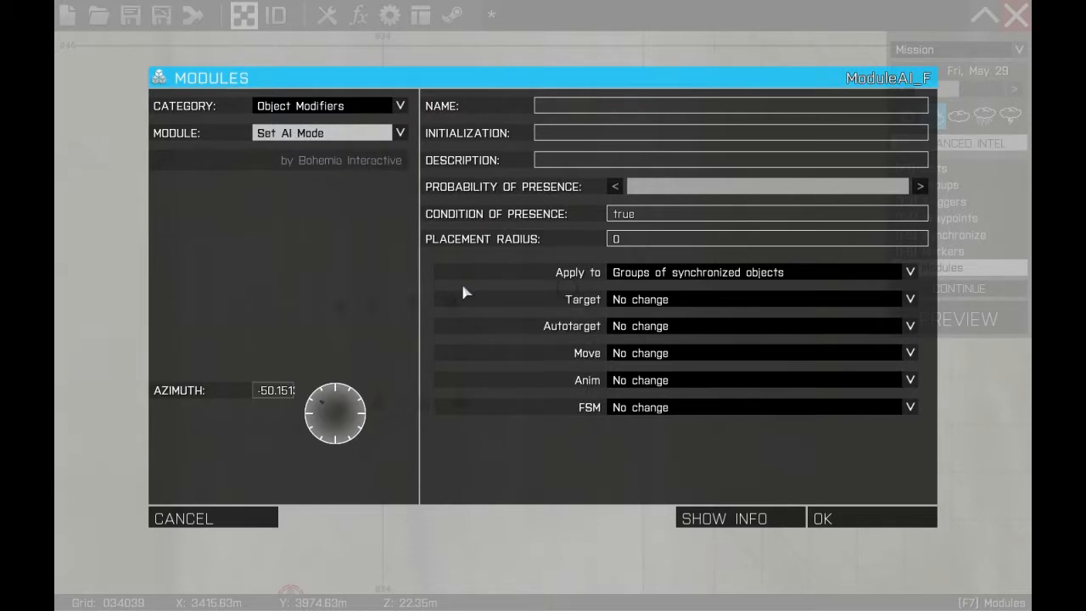
{"action": "left_click", "coordinate": [910, 351]}
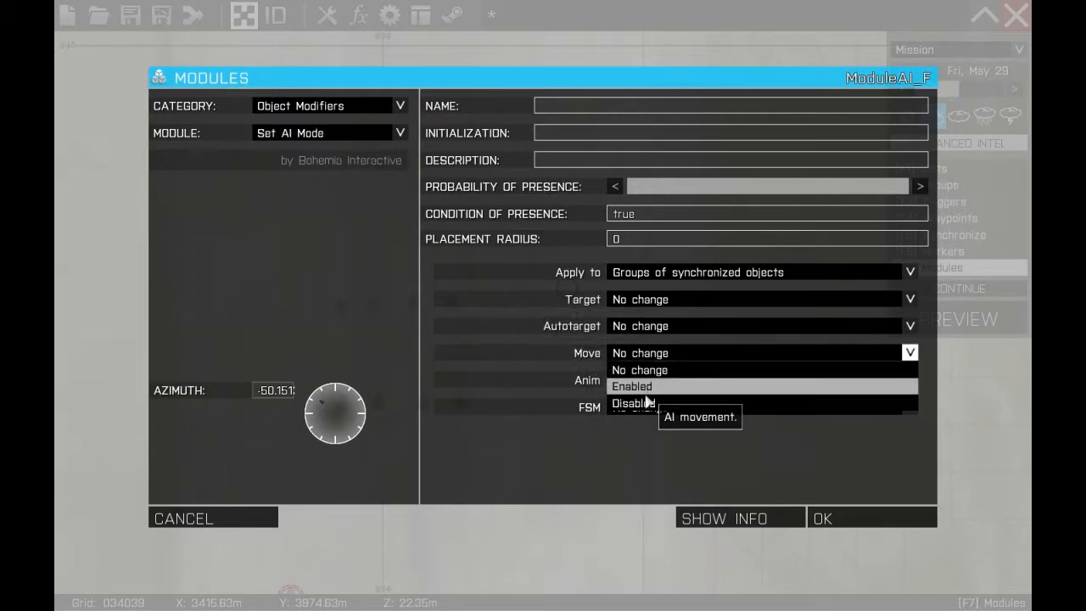
{"action": "left_click", "coordinate": [632, 400]}
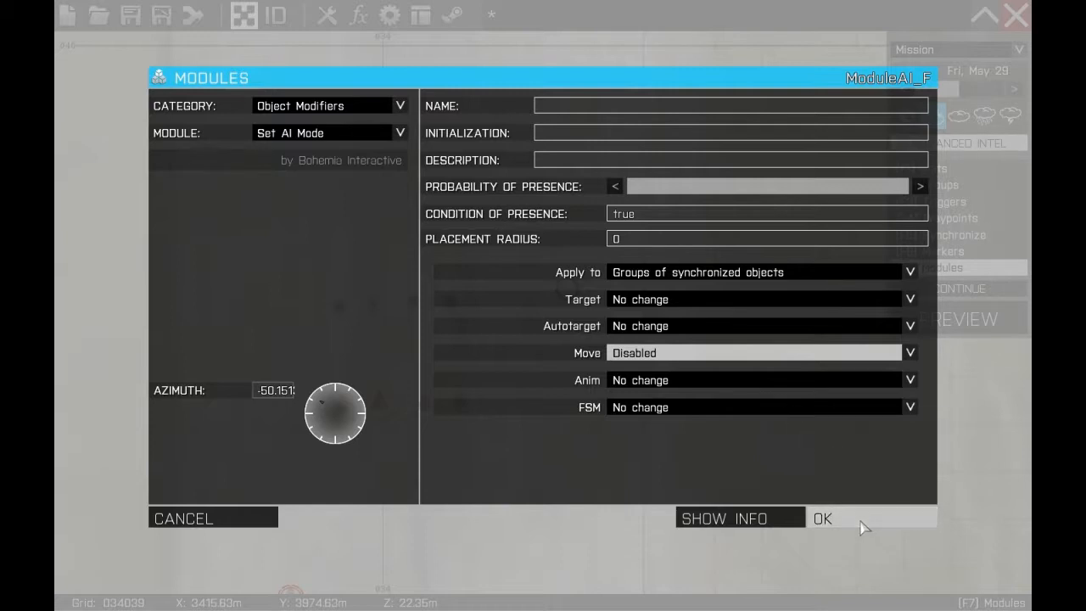
{"action": "left_click", "coordinate": [822, 518]}
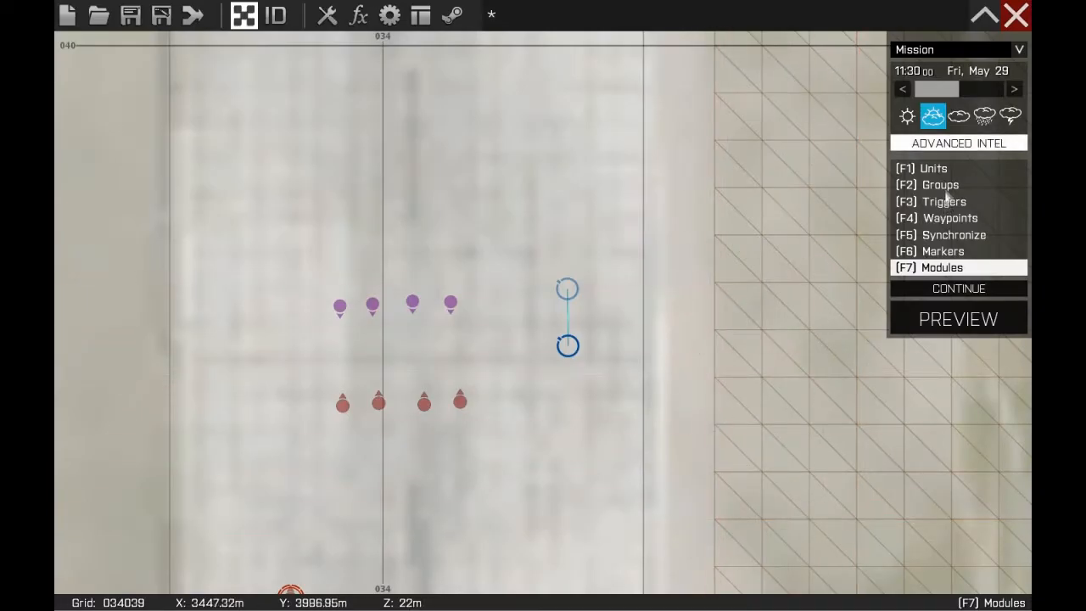
- Place a Set Character Damage module dealing whole-body damage beside the civilians
{"action": "left_click", "coordinate": [932, 168]}
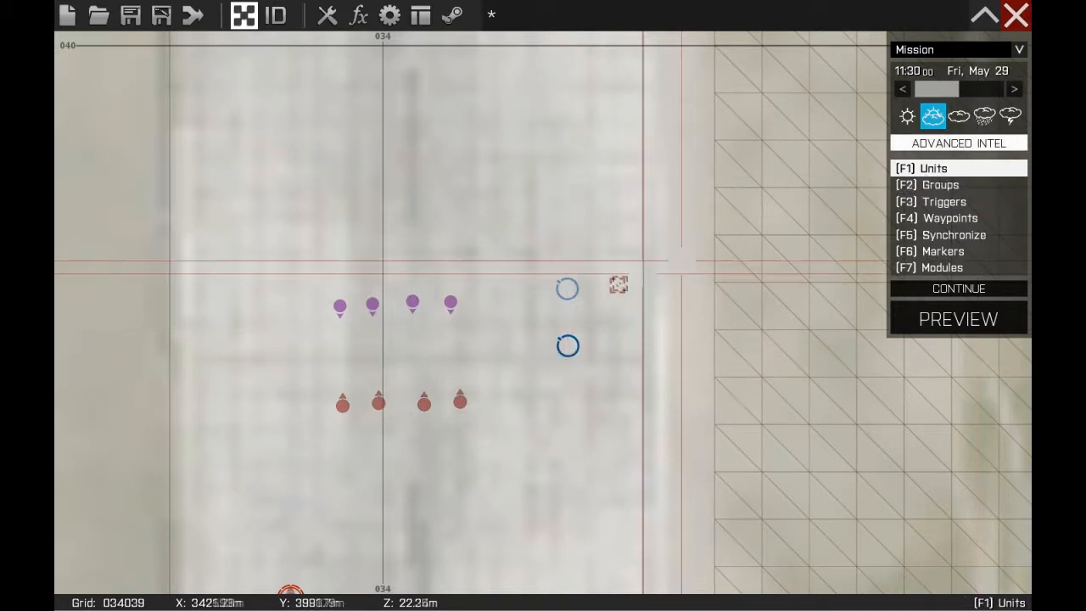
{"action": "left_click", "coordinate": [942, 269]}
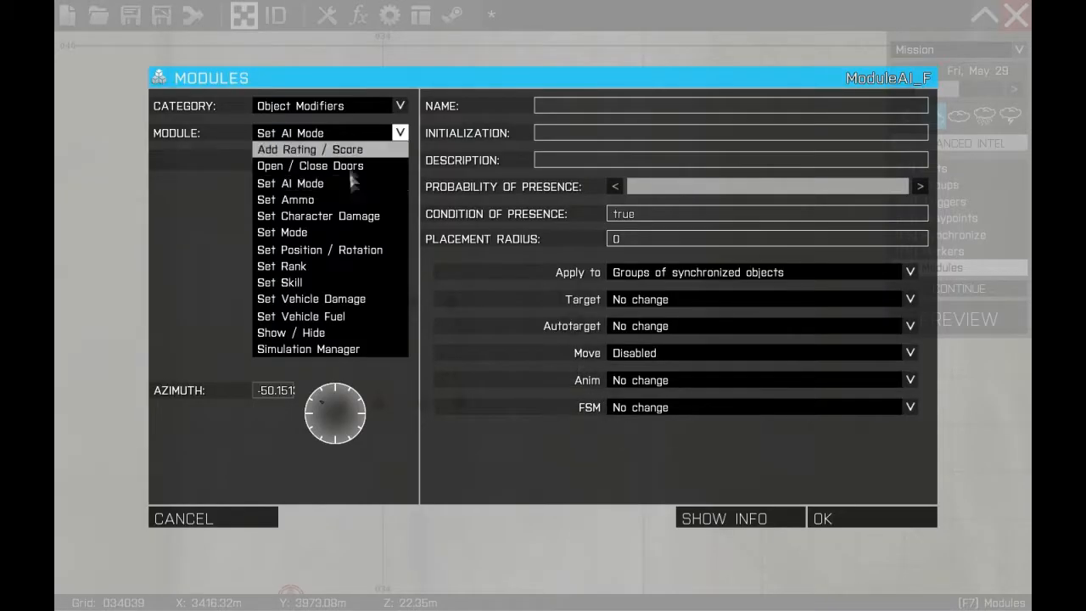
{"action": "left_click", "coordinate": [319, 215]}
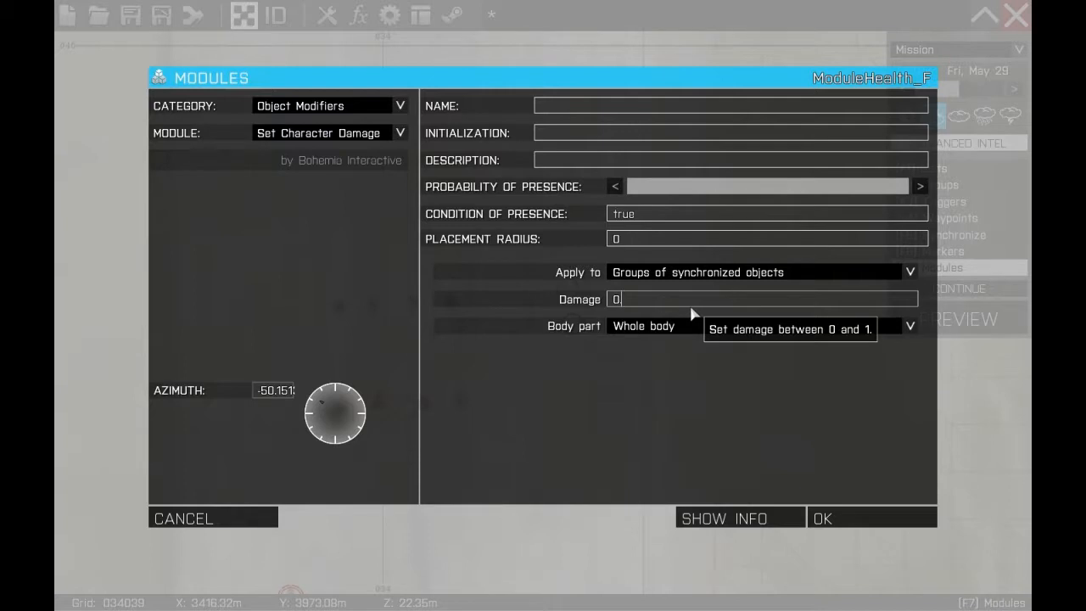
{"action": "type", "text": "0.9"}
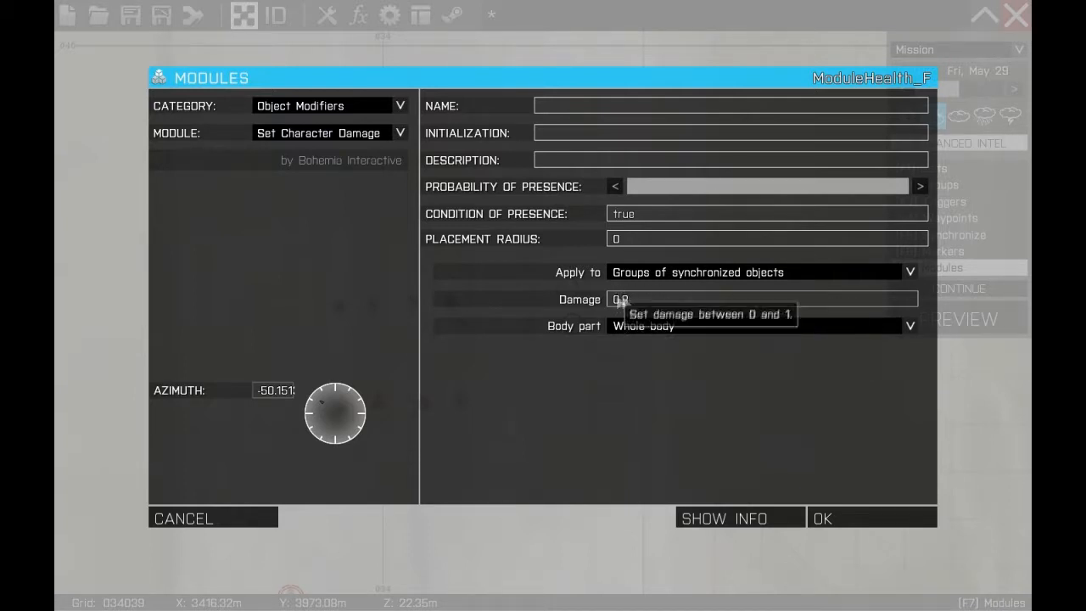
{"action": "mouse_move", "coordinate": [696, 329]}
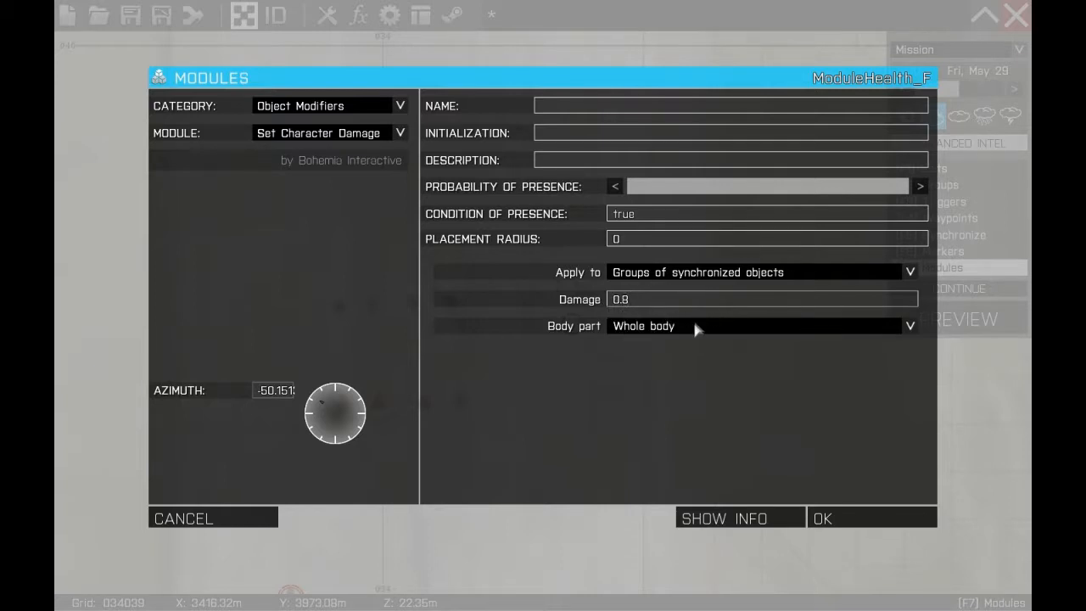
{"action": "mouse_move", "coordinate": [716, 329]}
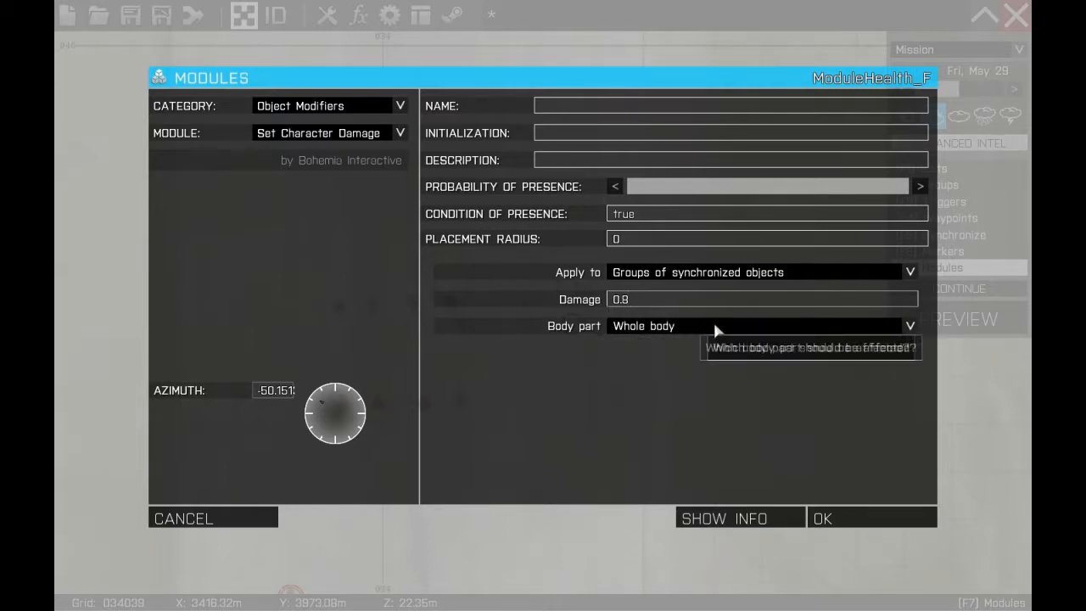
{"action": "mouse_move", "coordinate": [699, 349]}
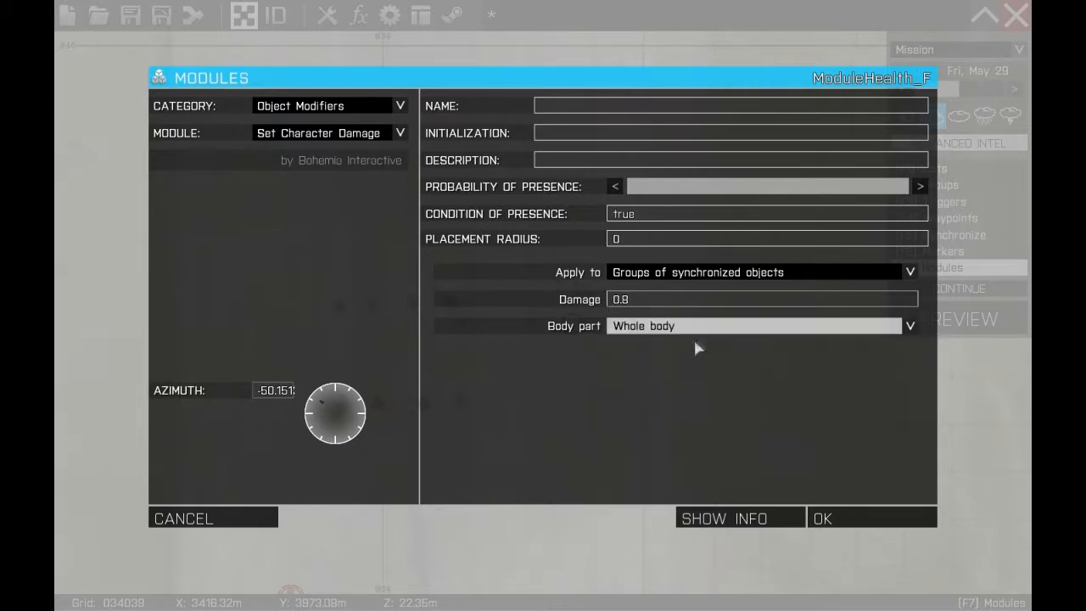
{"action": "mouse_move", "coordinate": [859, 409]}
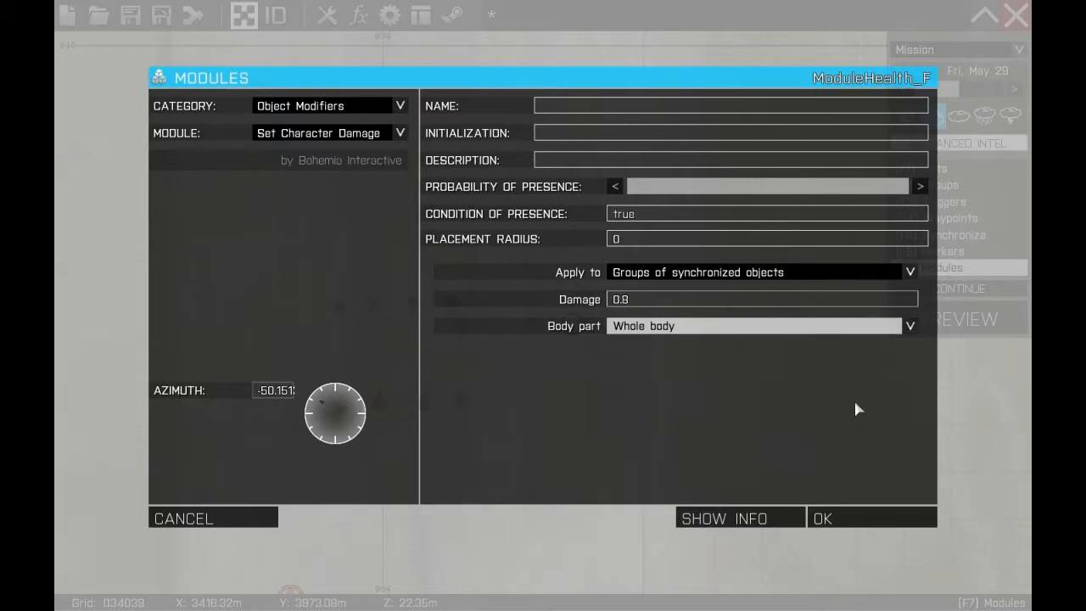
{"action": "mouse_move", "coordinate": [859, 506]}
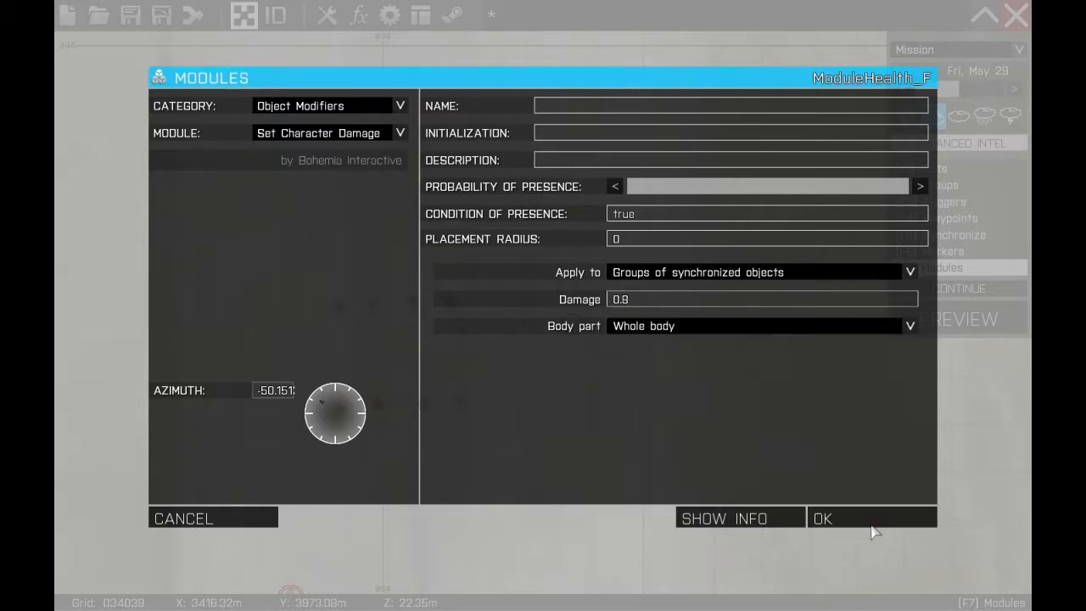
{"action": "left_click", "coordinate": [822, 518]}
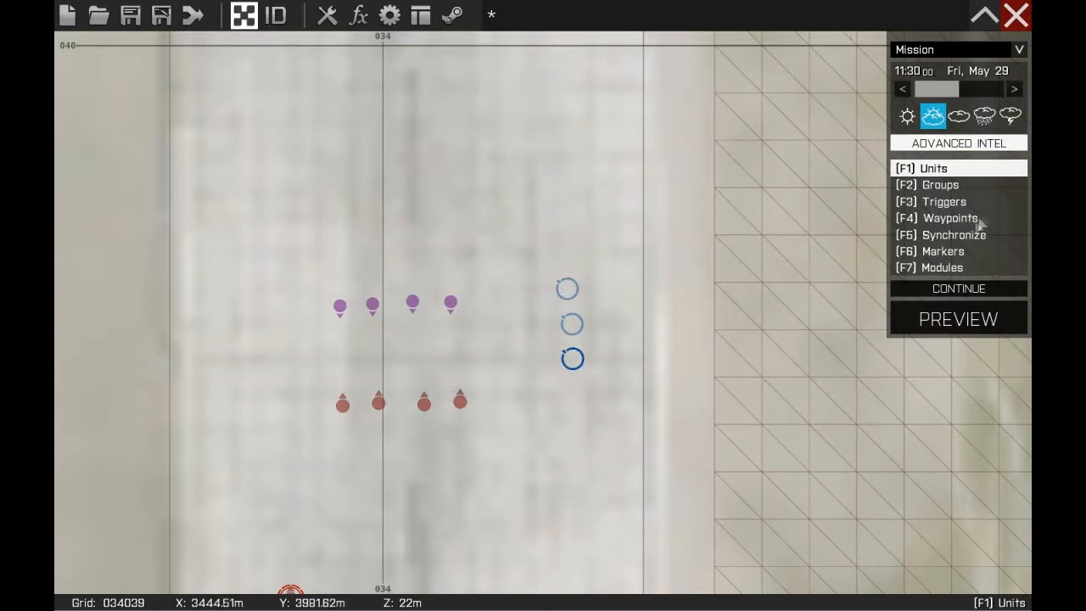
- Place an Add Rating / Score module with an Add rating of -10000 below the other modules
{"action": "left_click", "coordinate": [942, 268]}
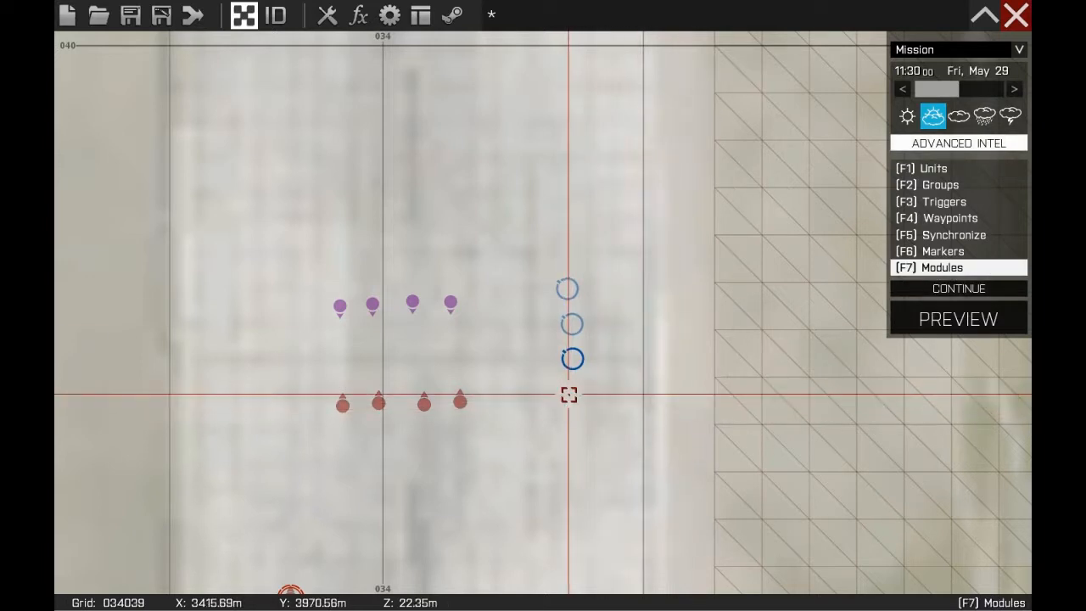
{"action": "mouse_move", "coordinate": [571, 404]}
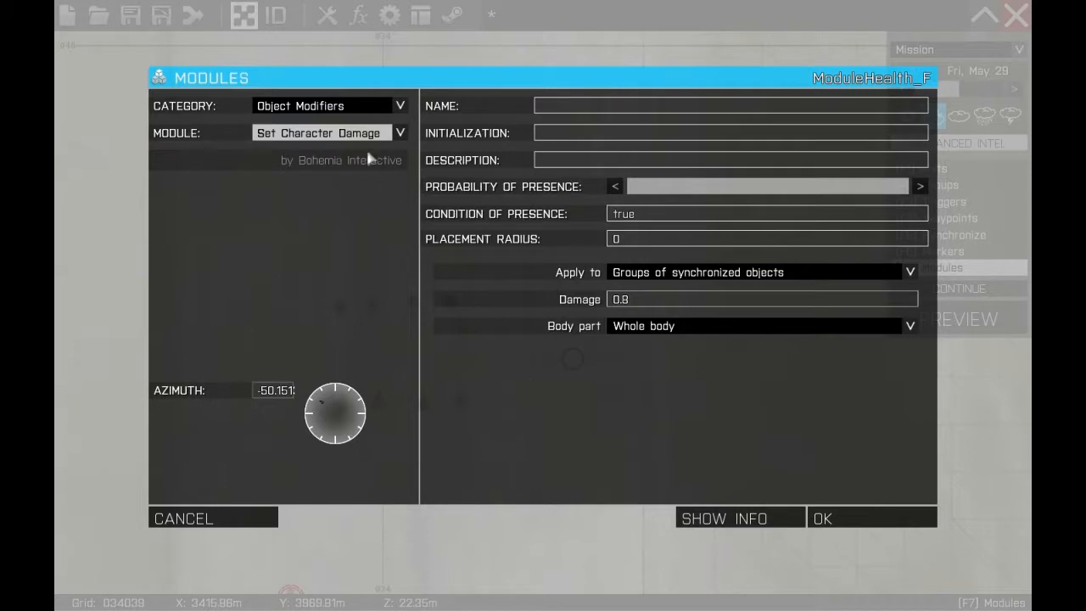
{"action": "left_click", "coordinate": [399, 132]}
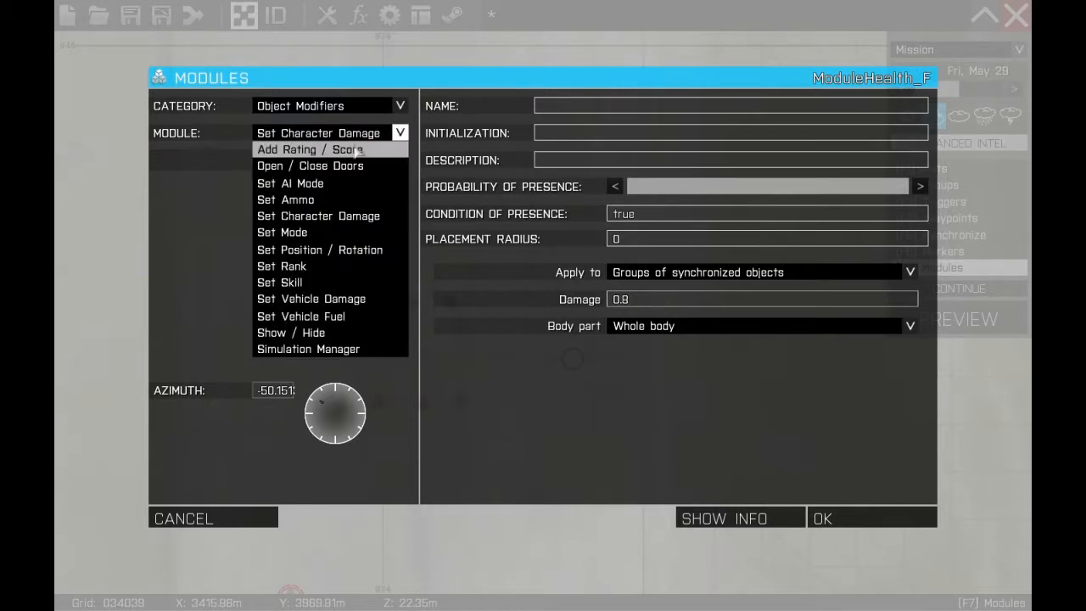
{"action": "left_click", "coordinate": [309, 150]}
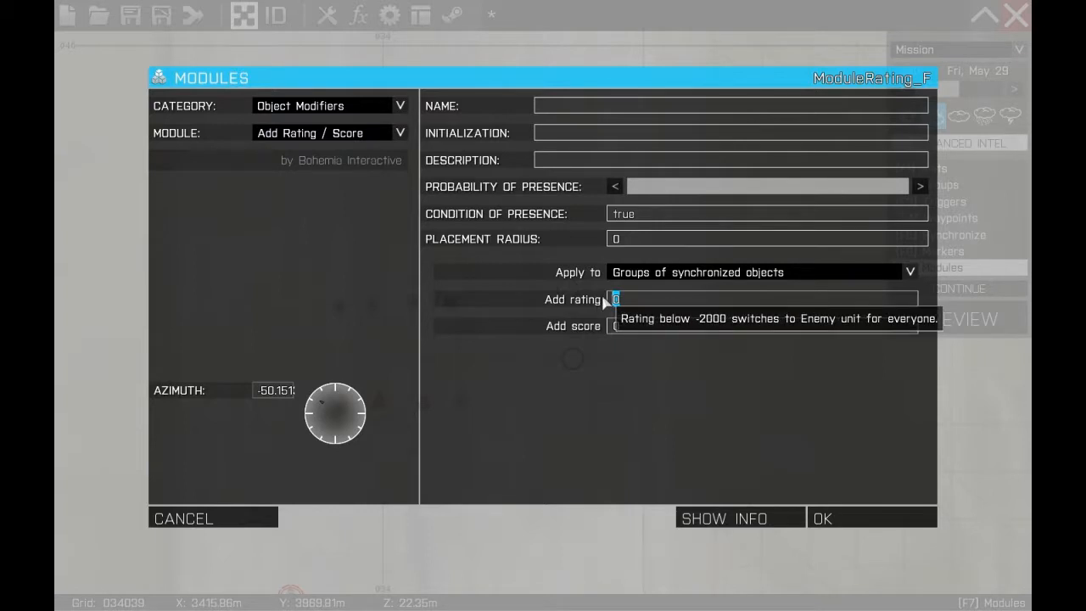
{"action": "type", "text": "1000"}
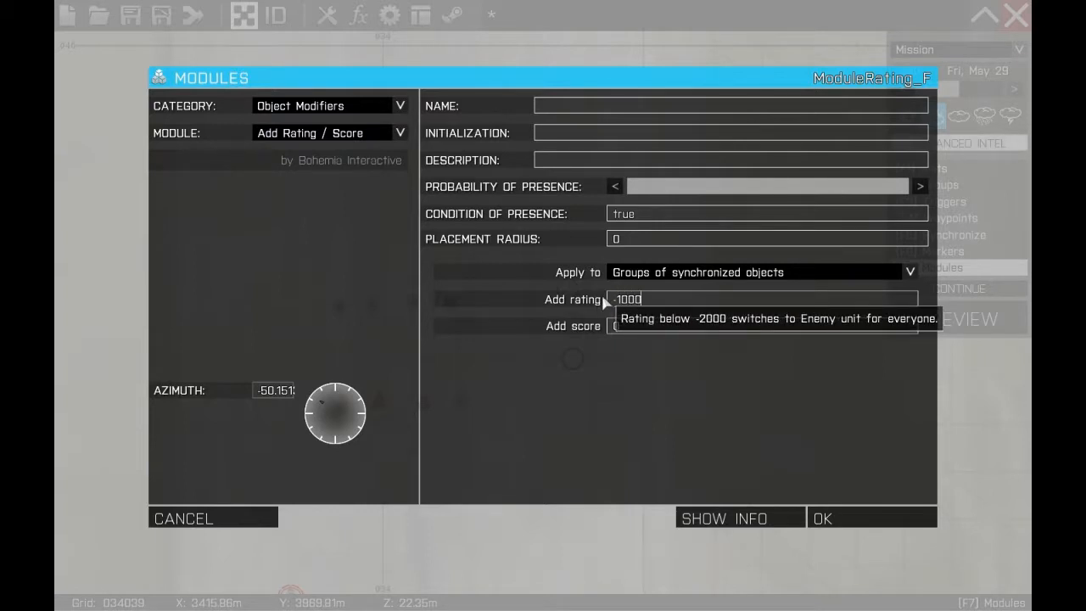
{"action": "type", "text": "0"}
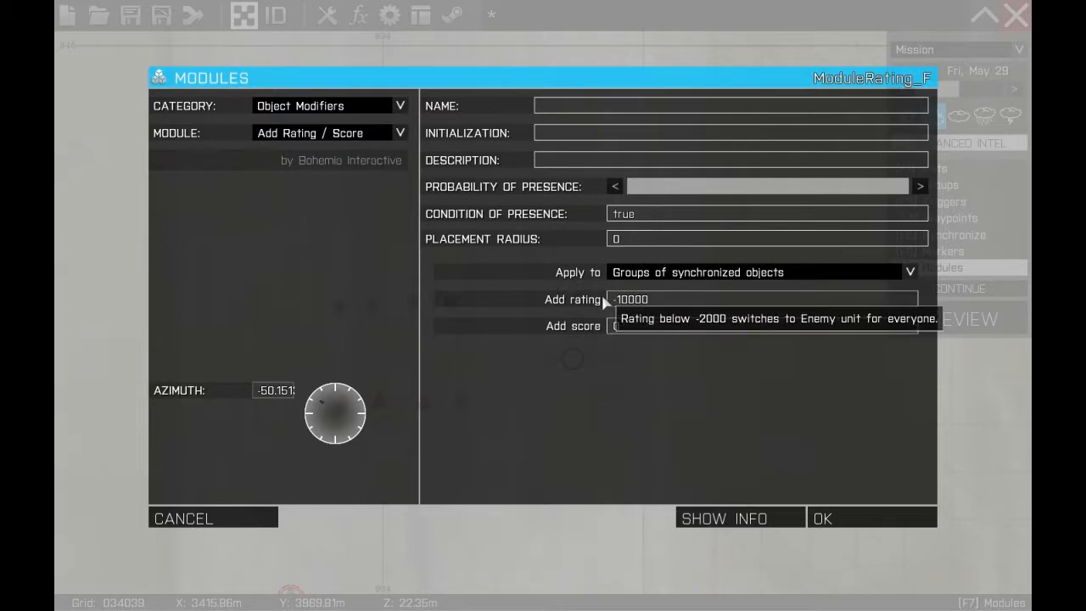
{"action": "mouse_move", "coordinate": [884, 529]}
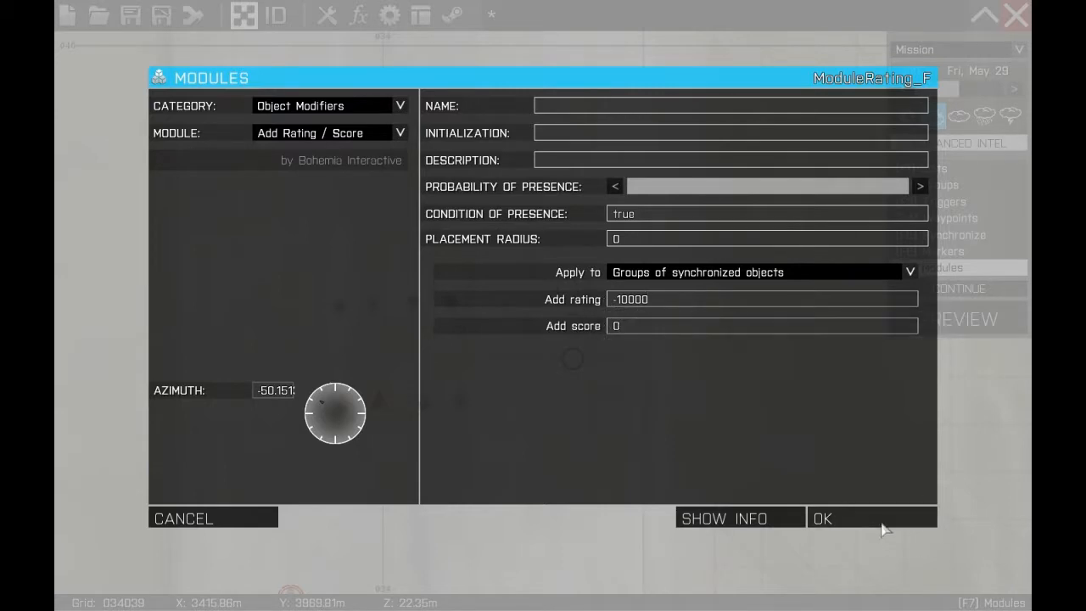
{"action": "left_click", "coordinate": [821, 517]}
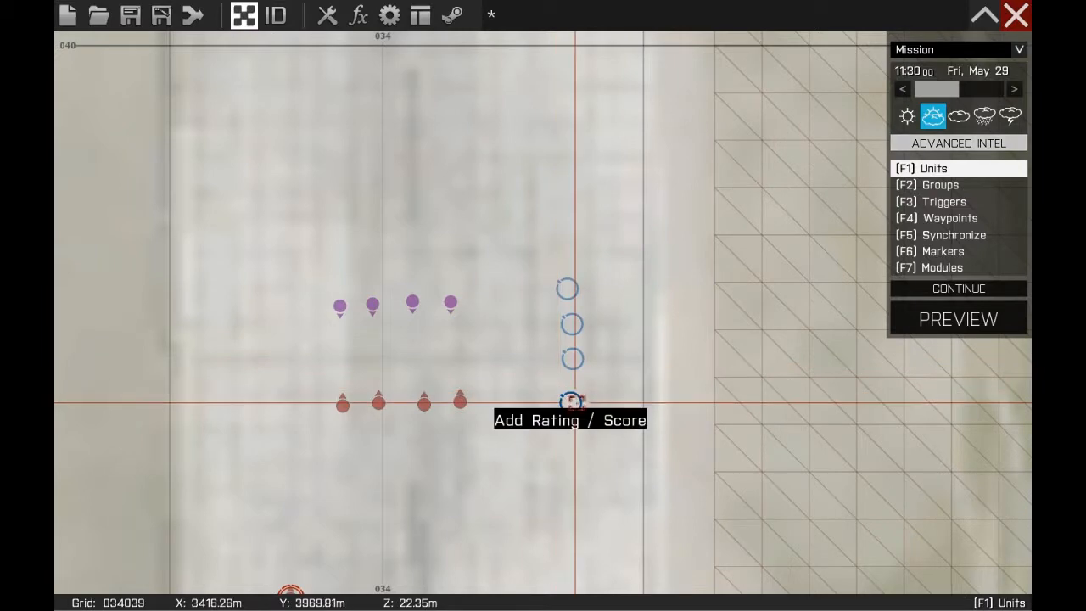
- Place a Set Mode module with Captive set to Disabled left of the civilians
{"action": "left_click", "coordinate": [940, 268]}
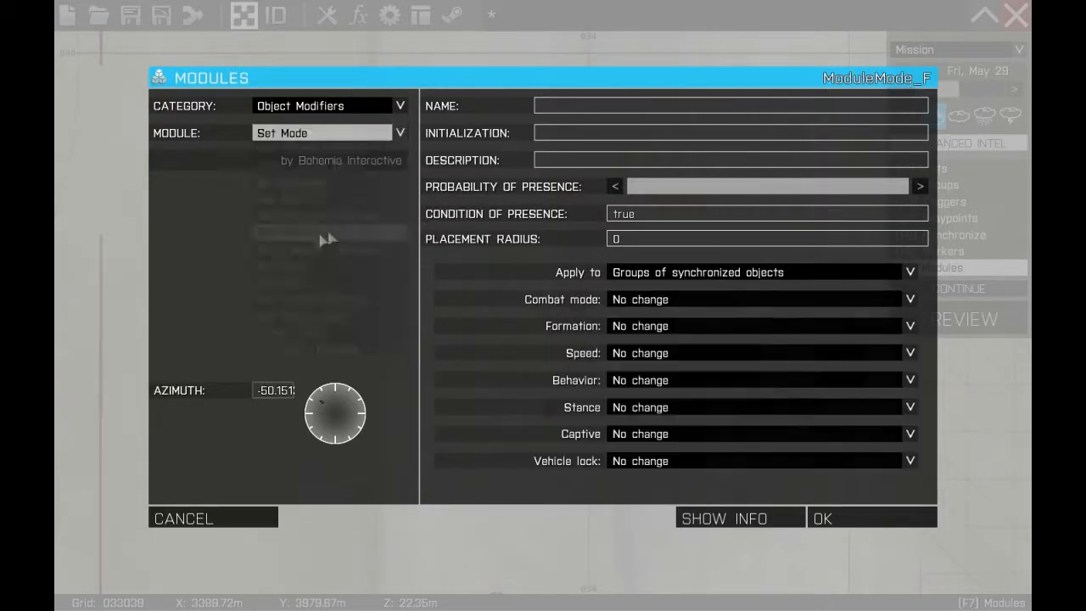
{"action": "left_click", "coordinate": [910, 434]}
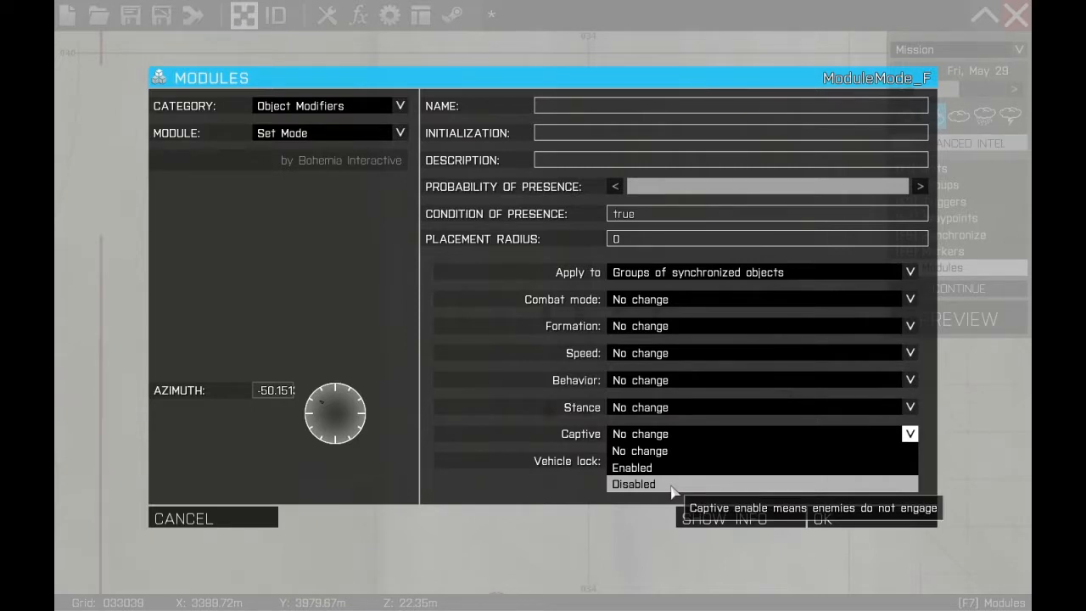
{"action": "left_click", "coordinate": [634, 483]}
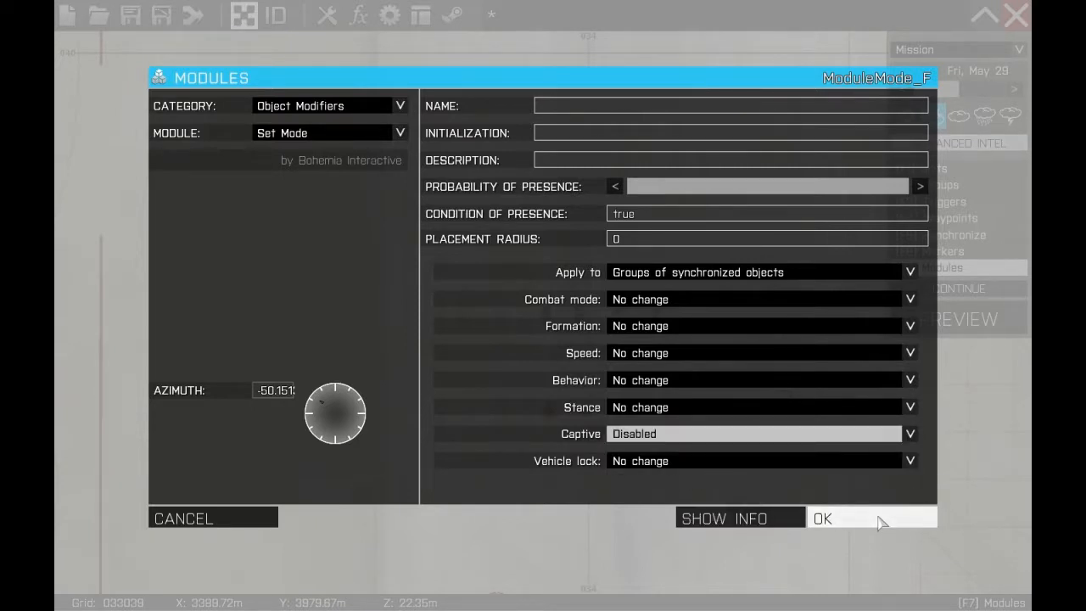
{"action": "left_click", "coordinate": [821, 518]}
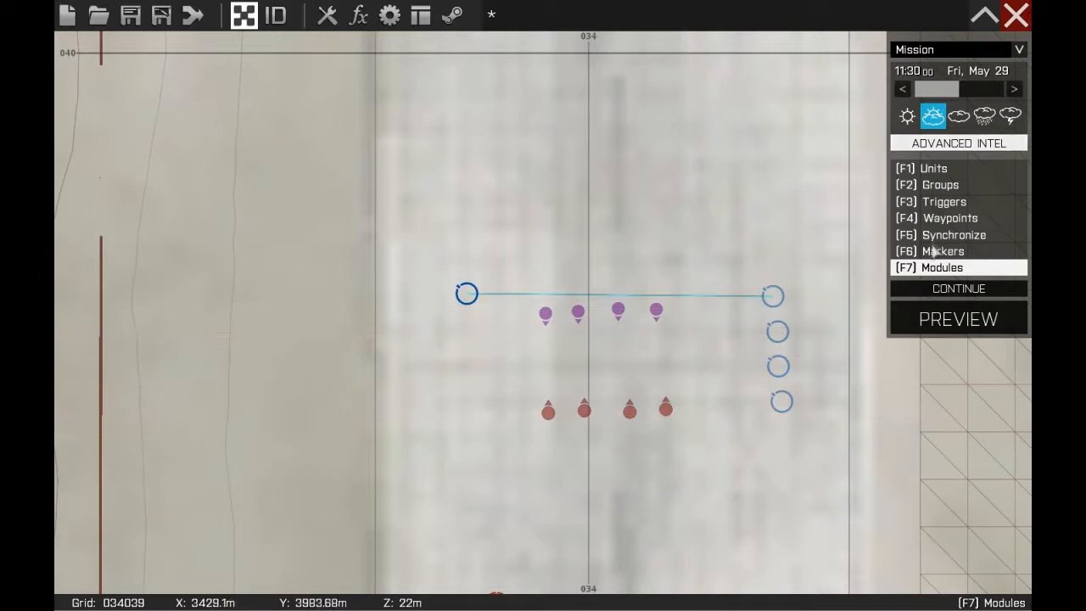
{"action": "left_click", "coordinate": [937, 184]}
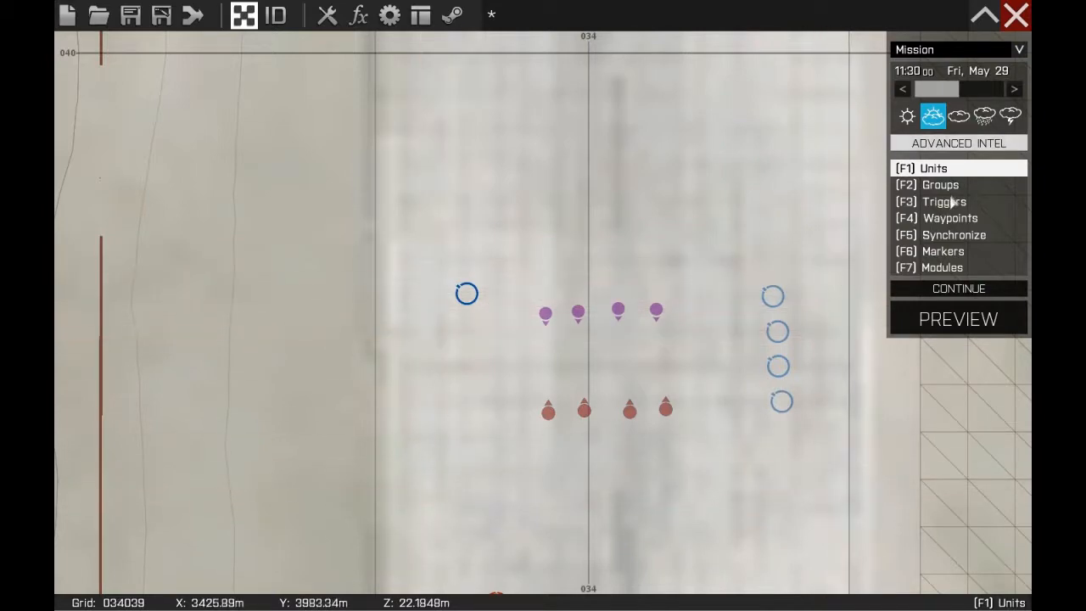
- Place a once-only trigger with Activation Radio Alpha above the civilians
{"action": "left_click", "coordinate": [944, 200]}
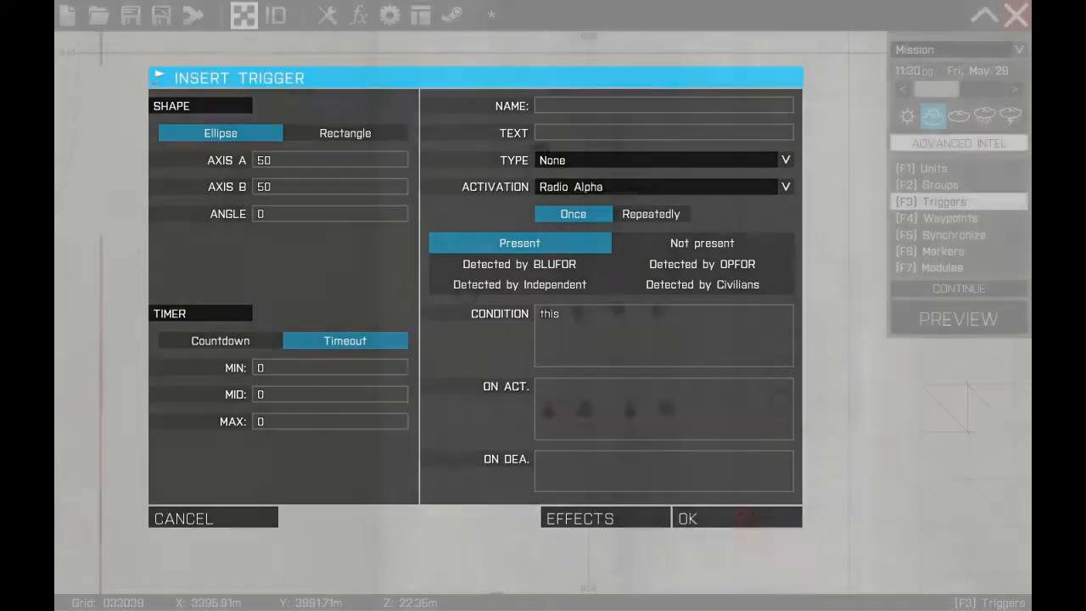
{"action": "left_click", "coordinate": [688, 518]}
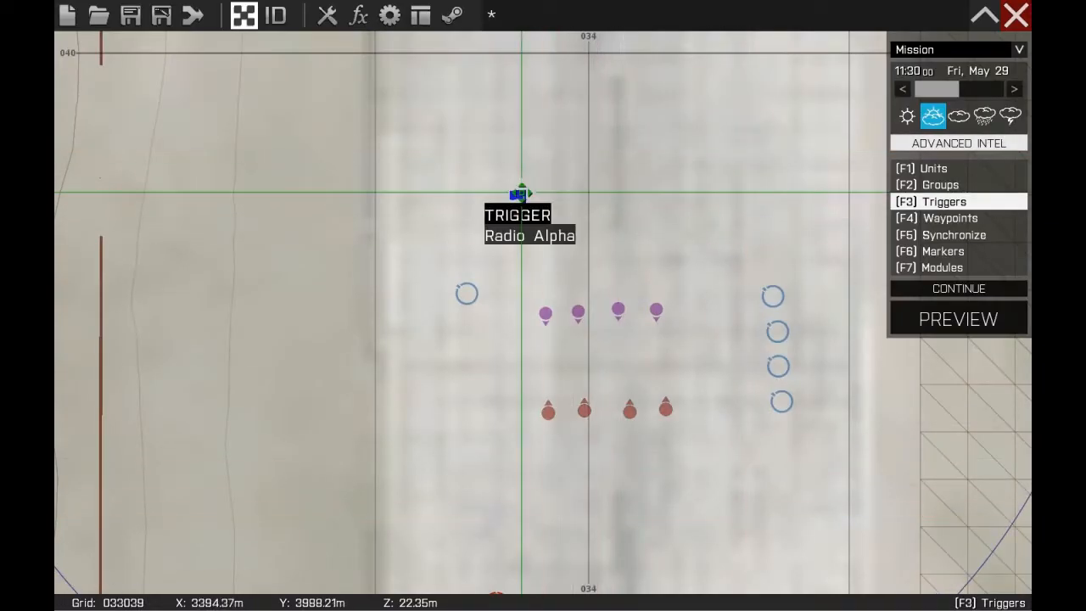
{"action": "left_click", "coordinate": [940, 234]}
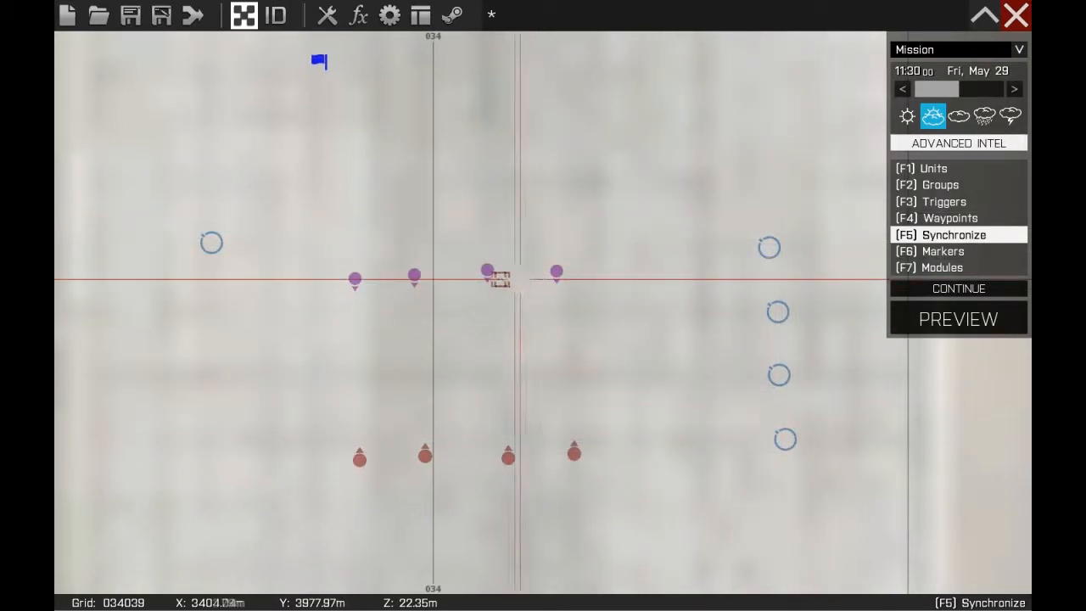
- Synchronize the civilians to the modules and the Set Mode module to the trigger, then preview the mission
{"action": "left_click_drag", "start_coordinate": [489, 270], "coordinate": [772, 241]}
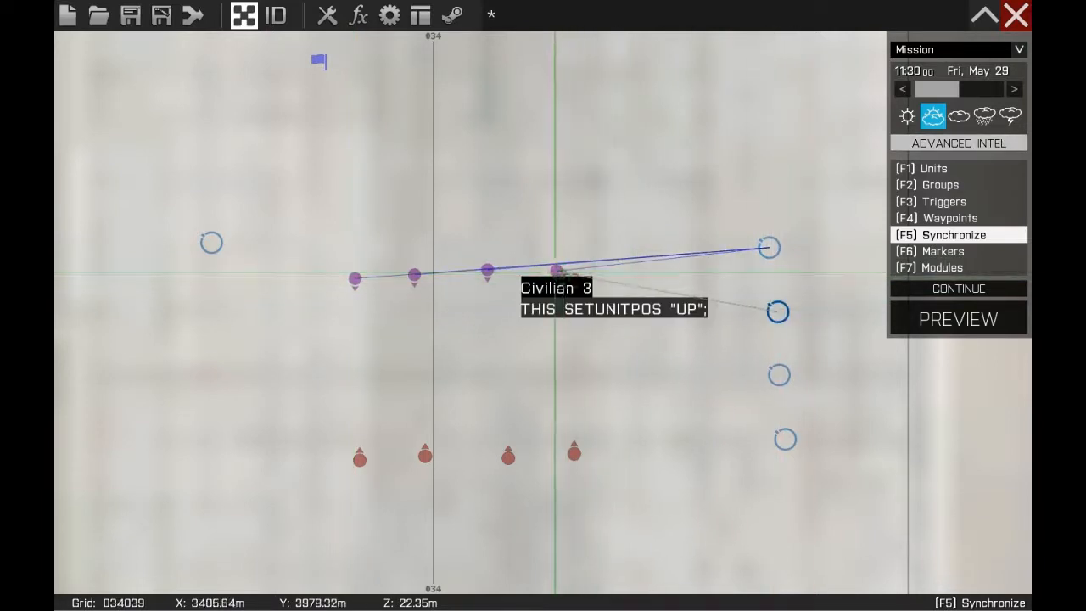
{"action": "left_click", "coordinate": [778, 313]}
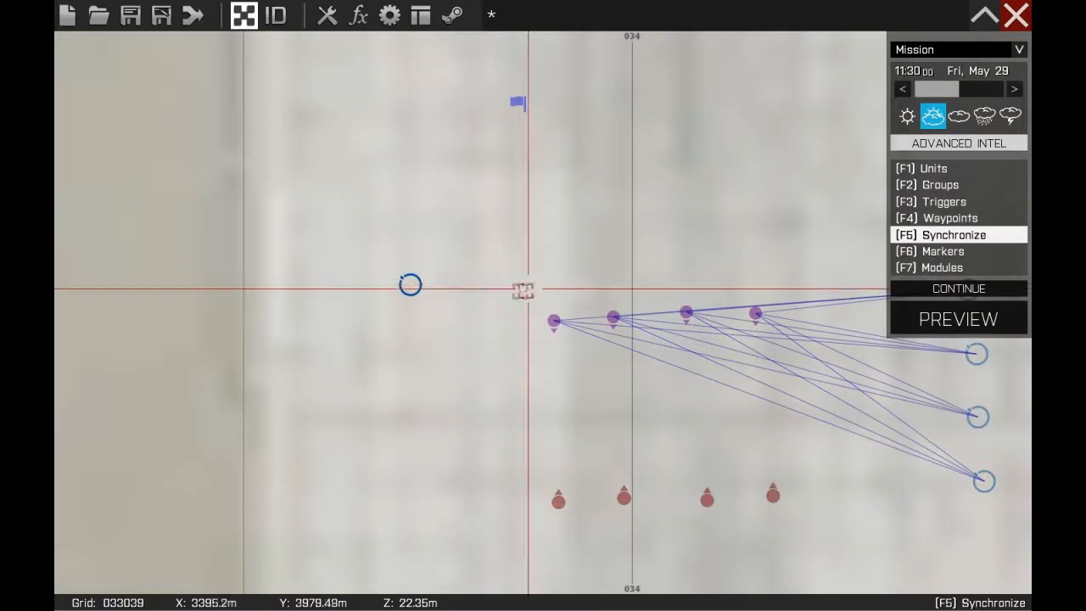
{"action": "mouse_move", "coordinate": [411, 285]}
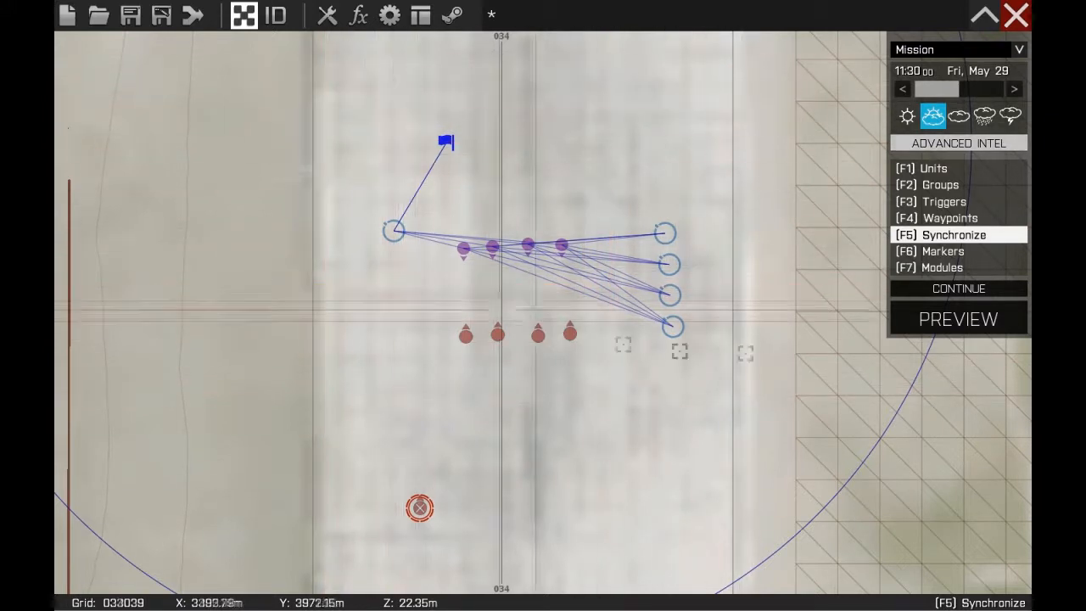
{"action": "left_click", "coordinate": [934, 168]}
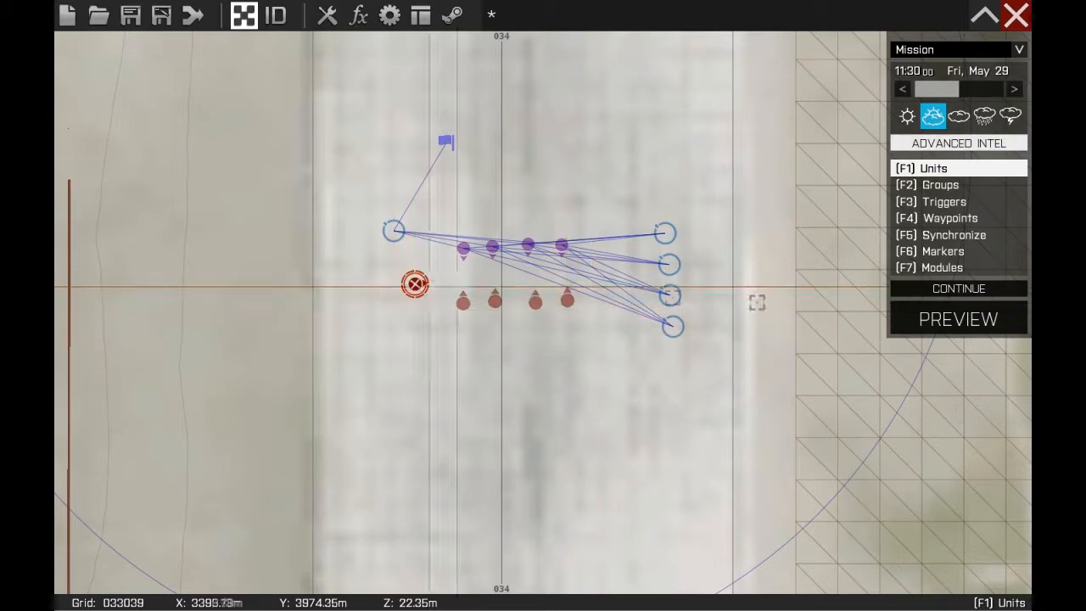
{"action": "left_click", "coordinate": [957, 319]}
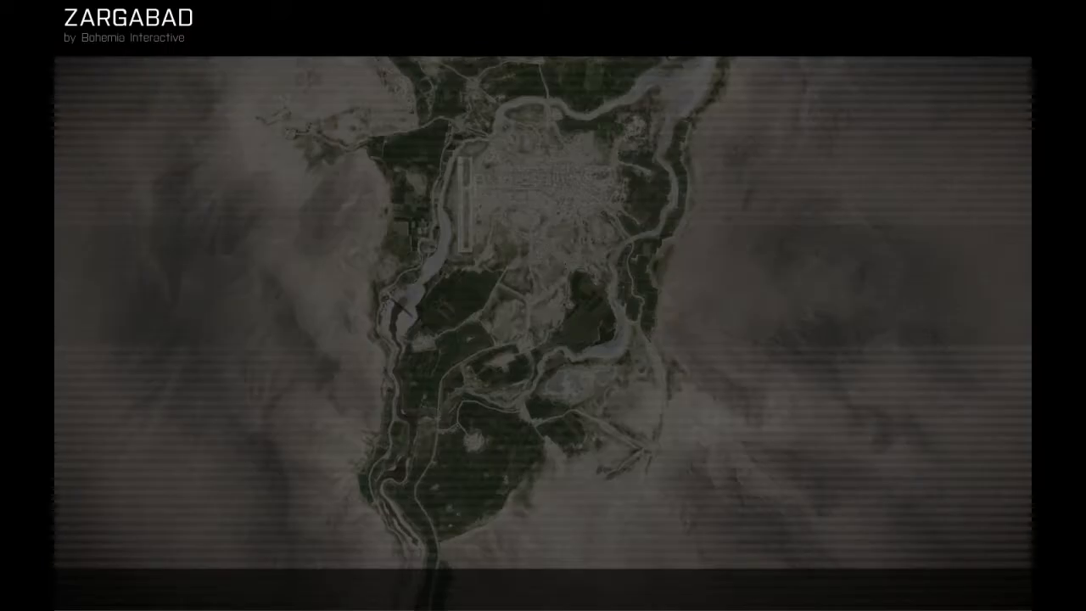